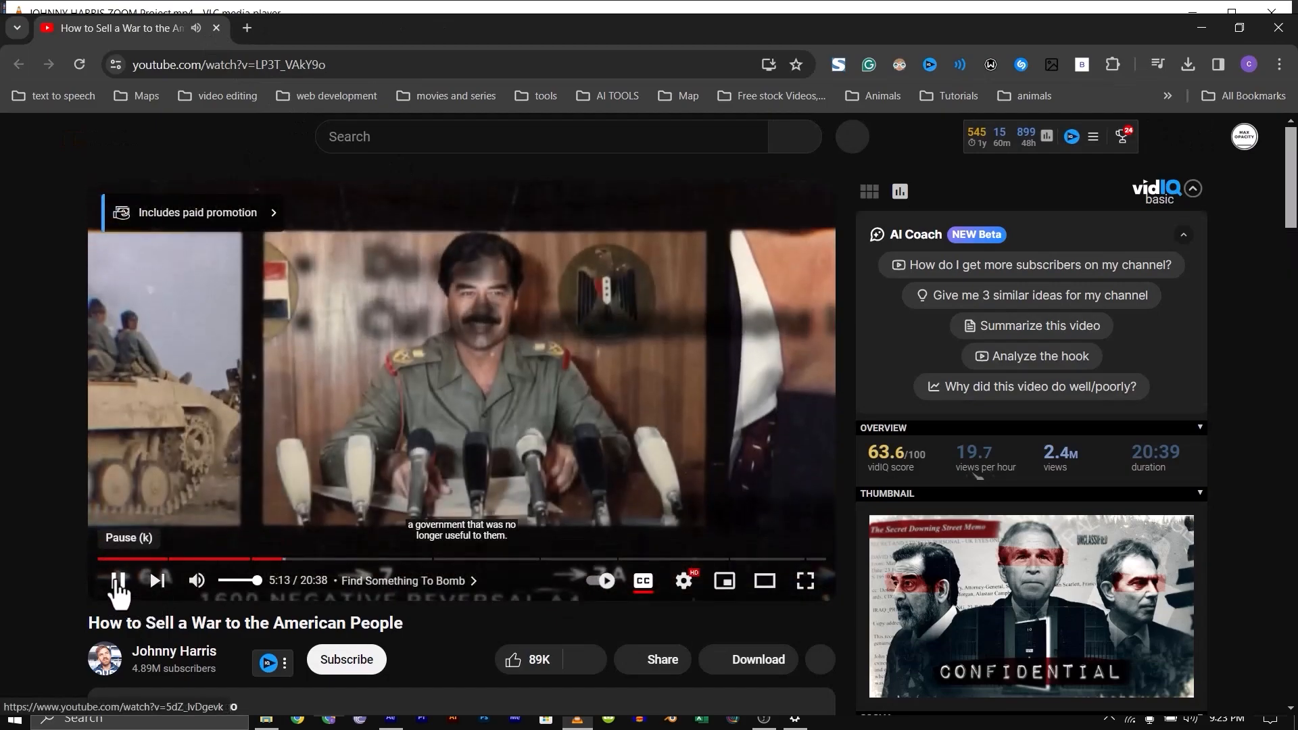
Pause the 'How to Sell a War to the American People' video on YouTube
left_click(803, 580)
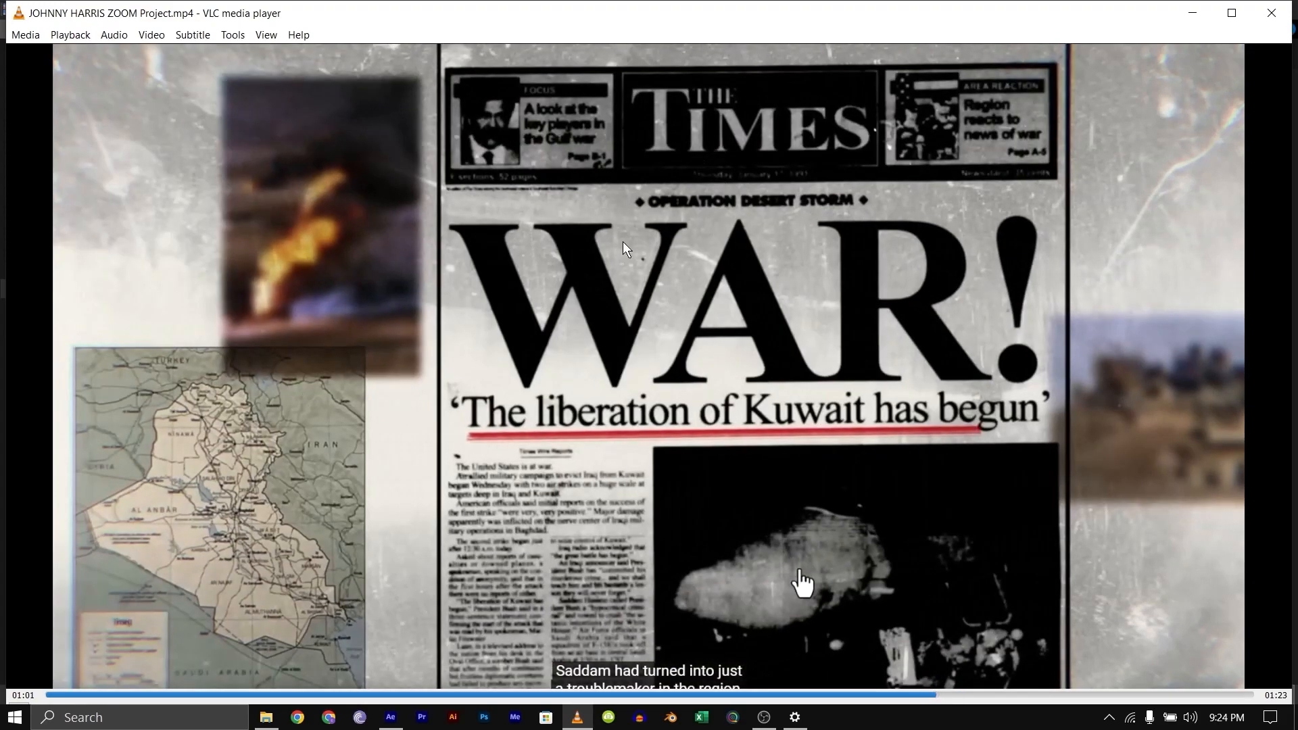
mouse_move(374, 237)
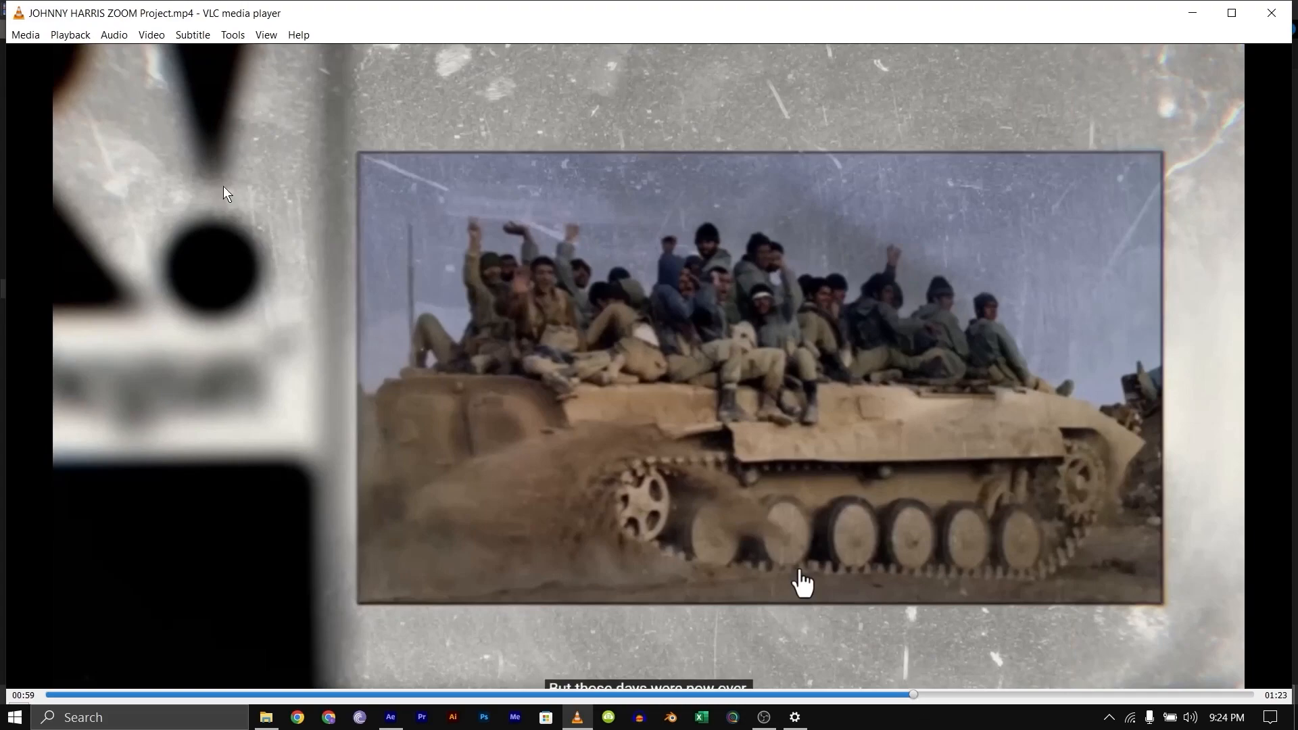
mouse_move(877, 659)
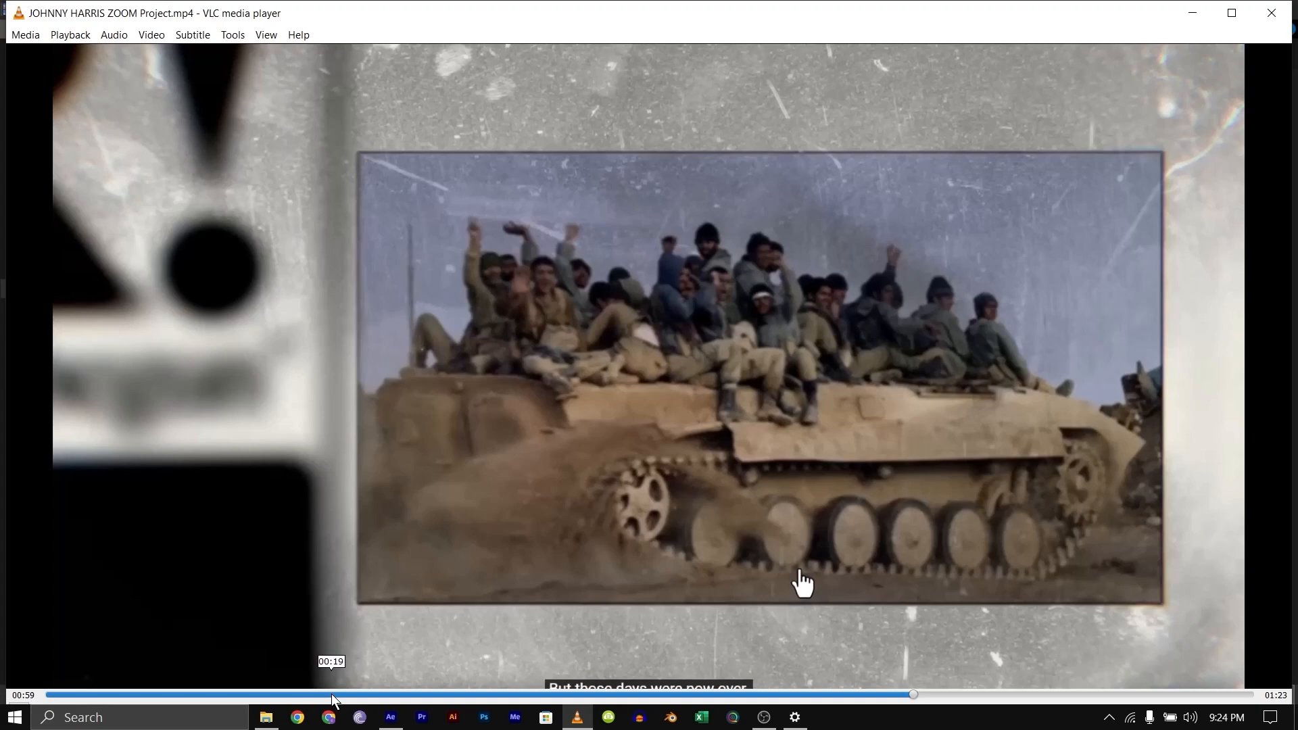
Seek the VLC video back to about 22 seconds and pause on the Number of Products chart
left_click(375, 693)
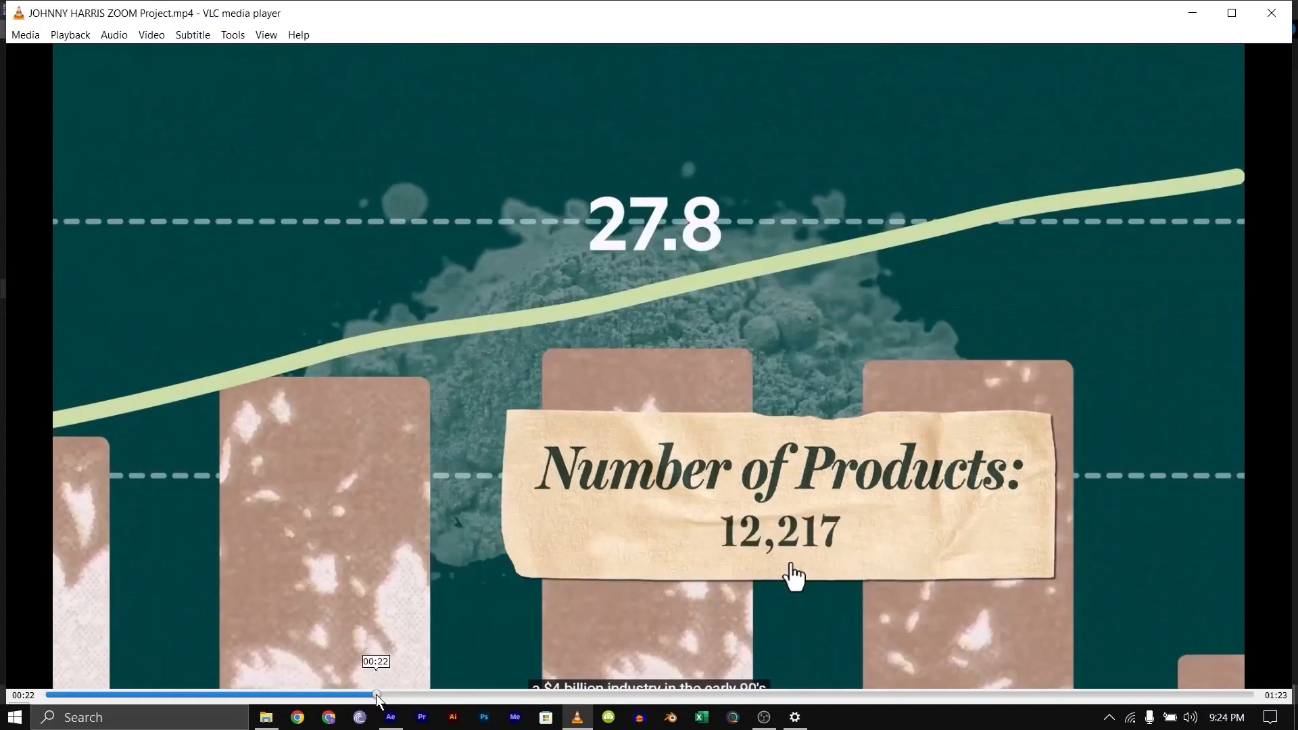
right_click(793, 575)
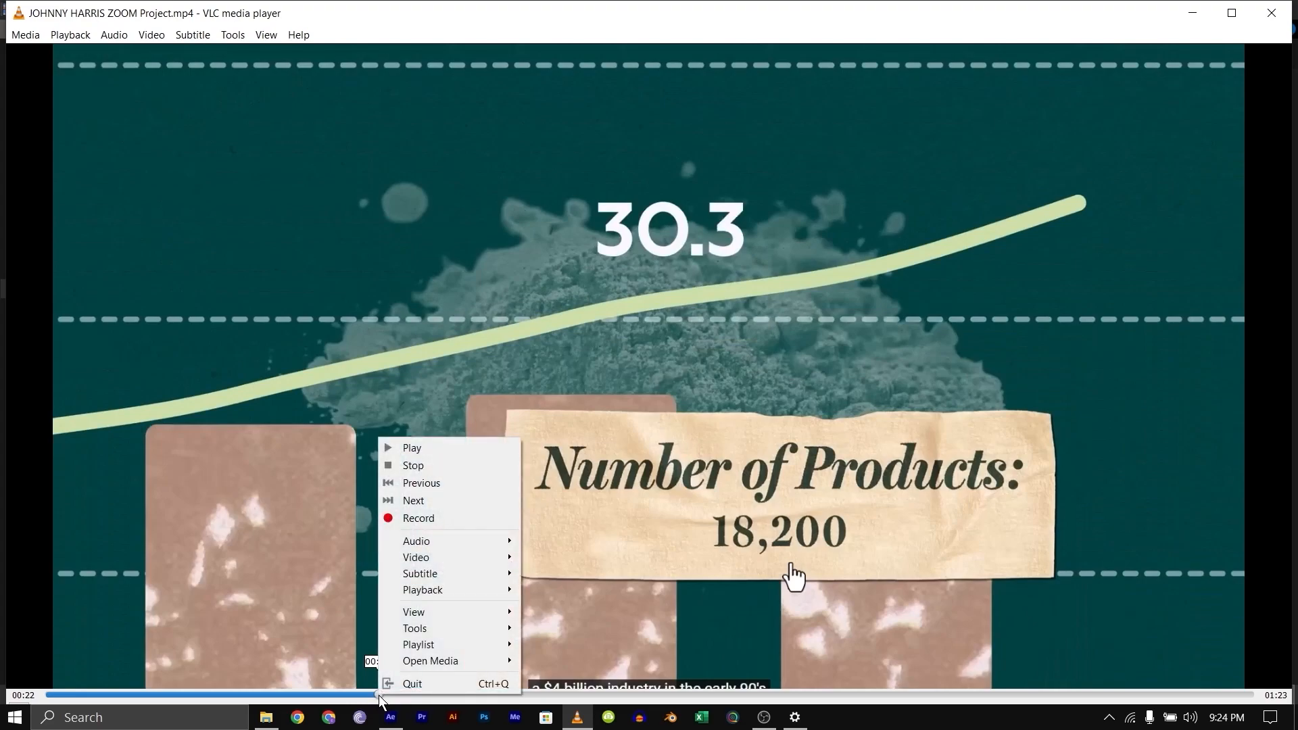
left_click(597, 340)
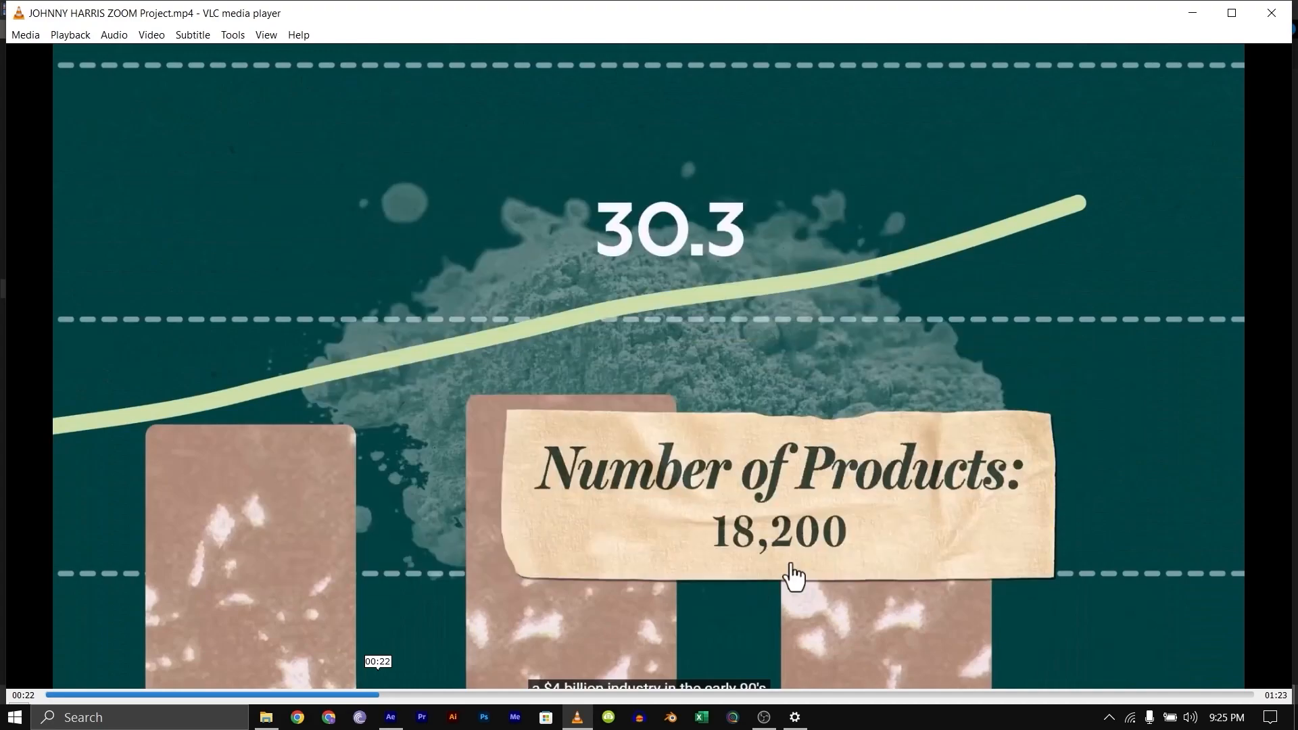
In After Effects, preview the grunge texture and marines images in the Footage viewer
left_click(390, 716)
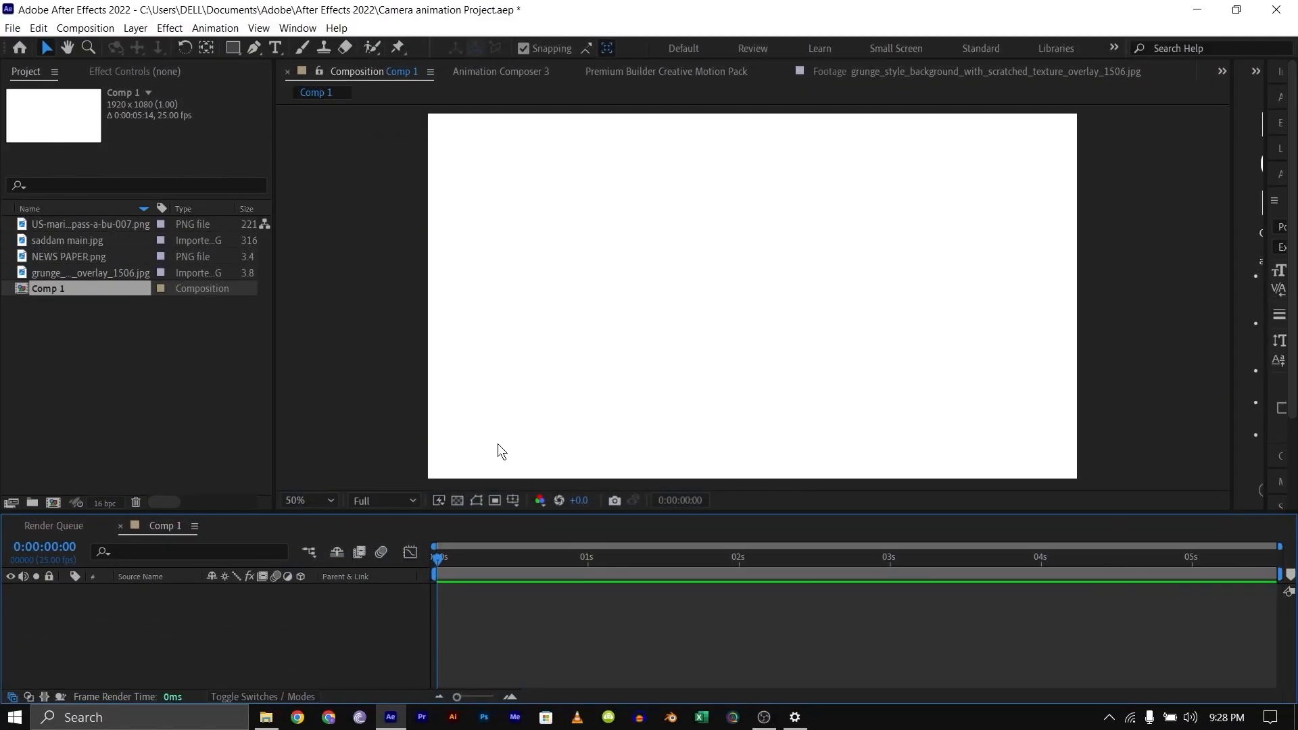
mouse_move(542, 282)
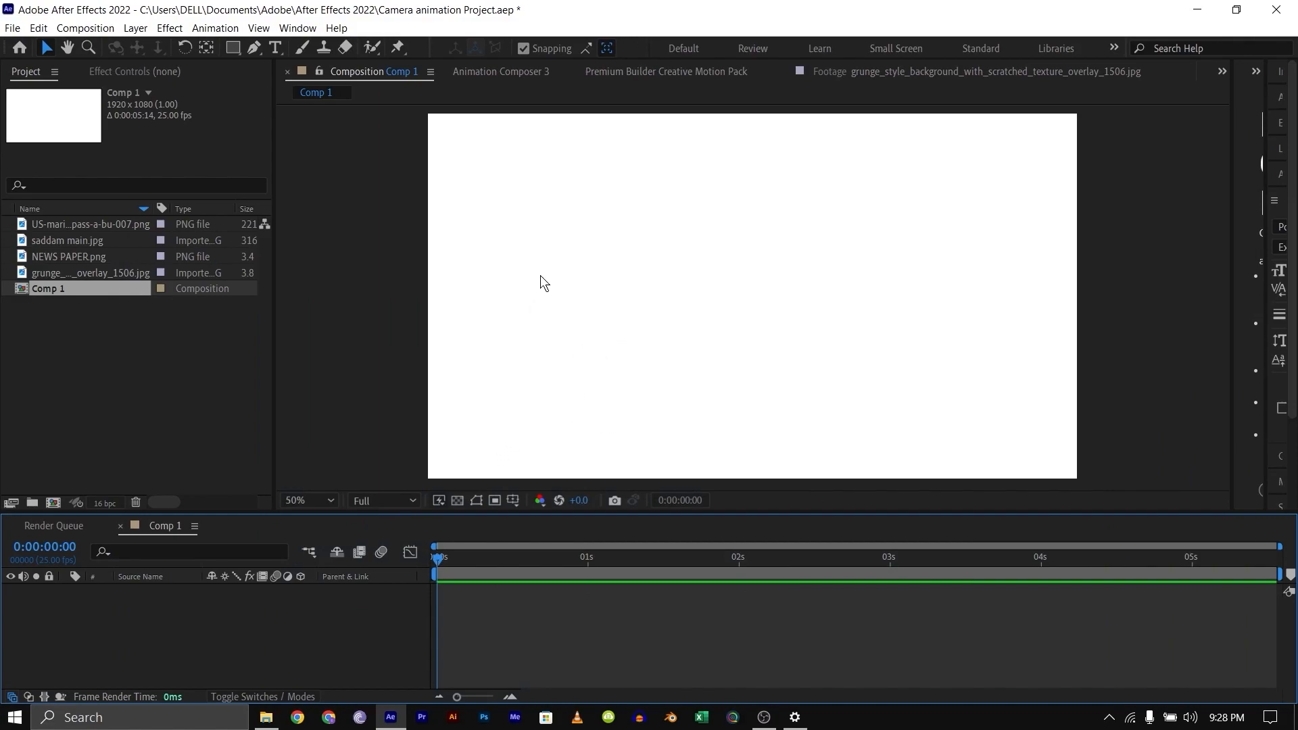
mouse_move(141, 290)
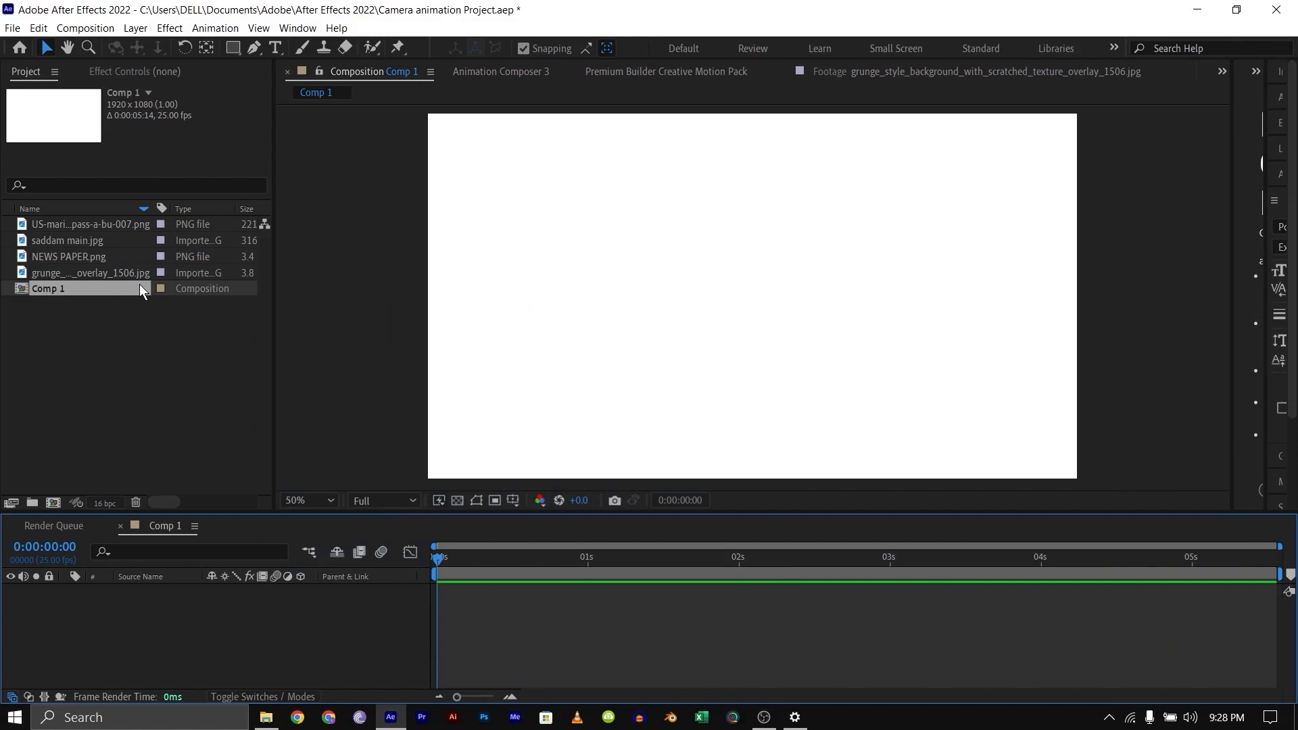
left_click(89, 225)
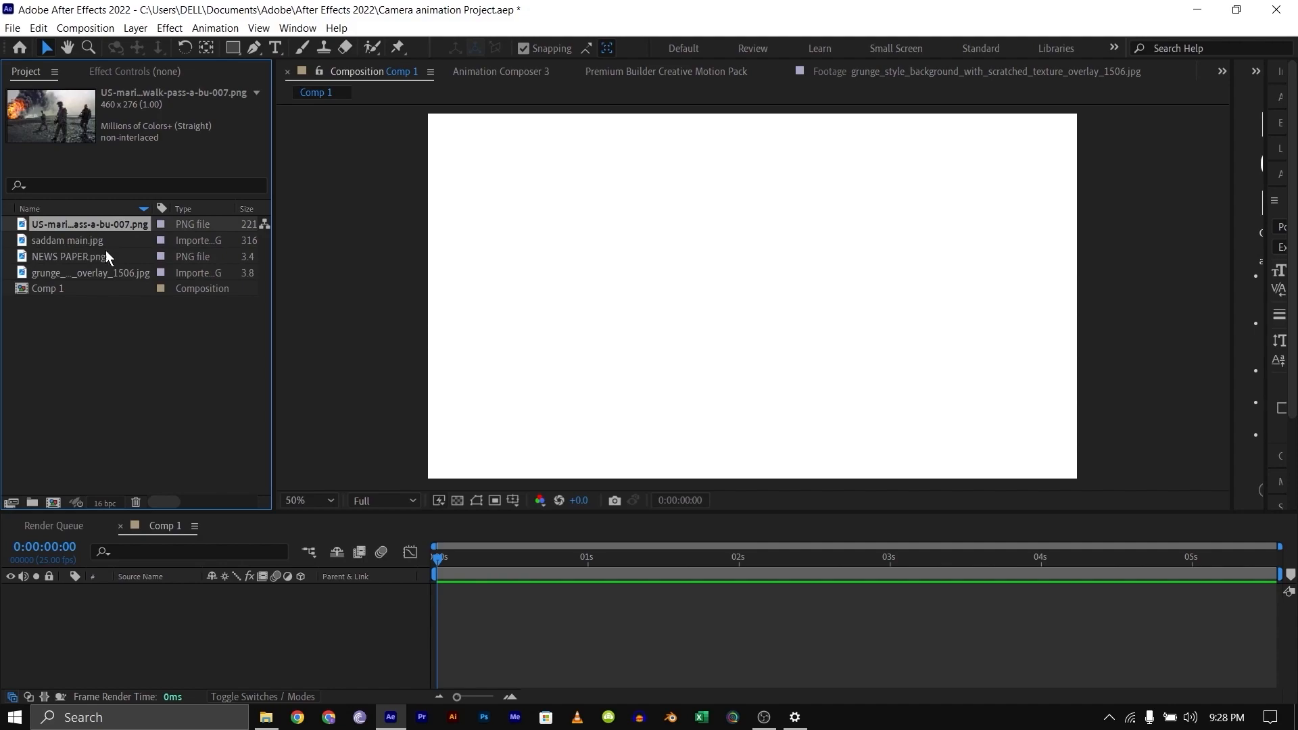
mouse_move(100, 276)
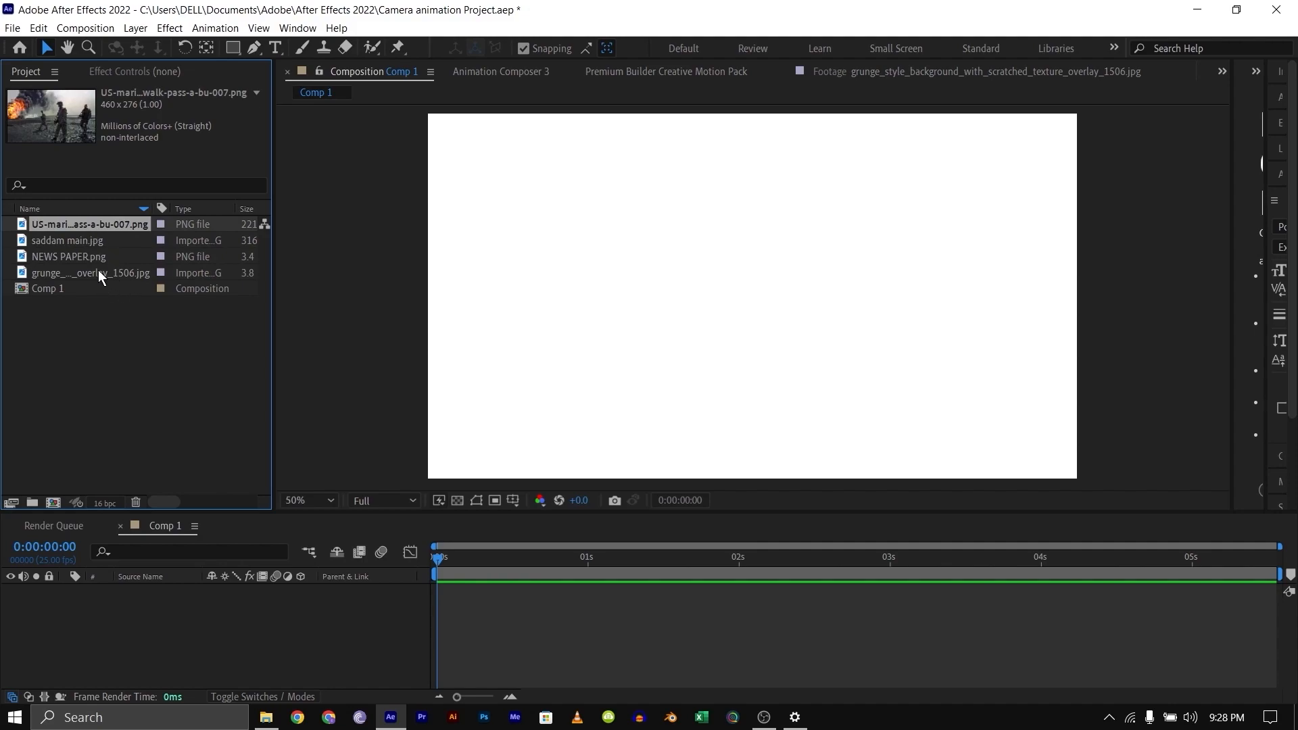
double_click(88, 273)
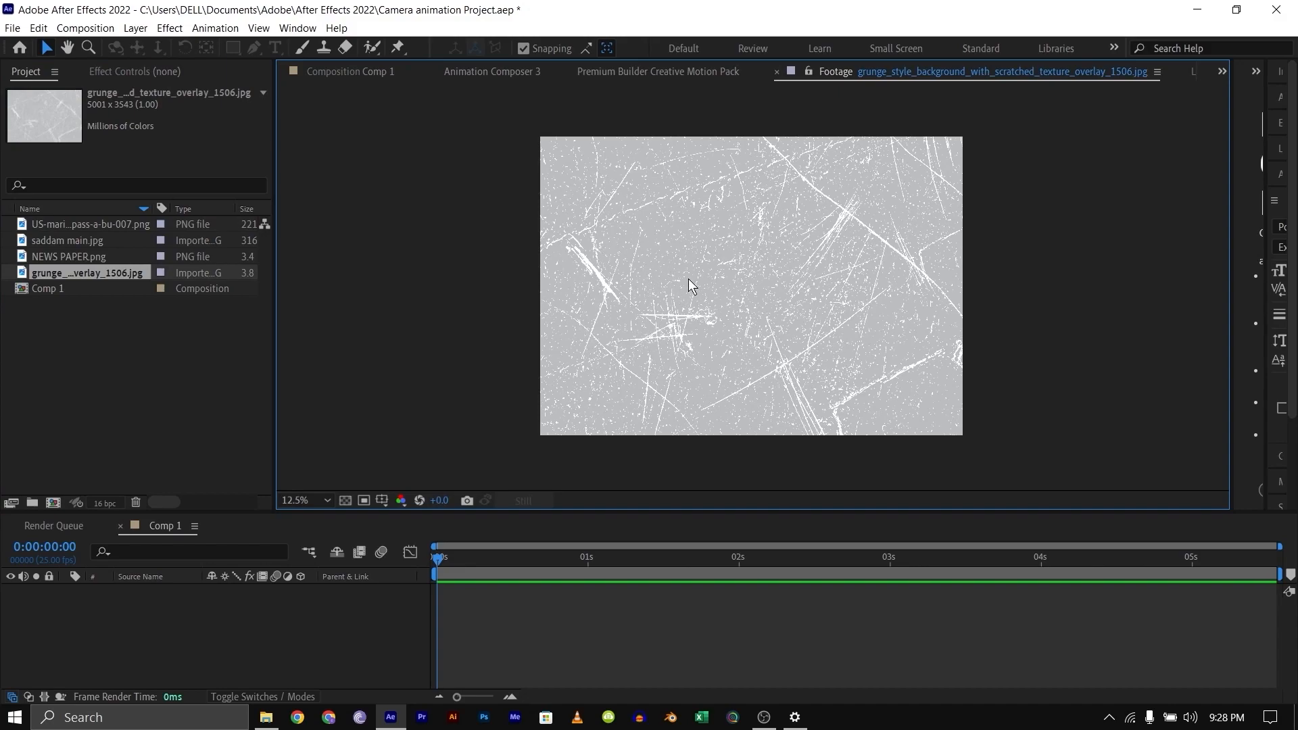
mouse_move(99, 271)
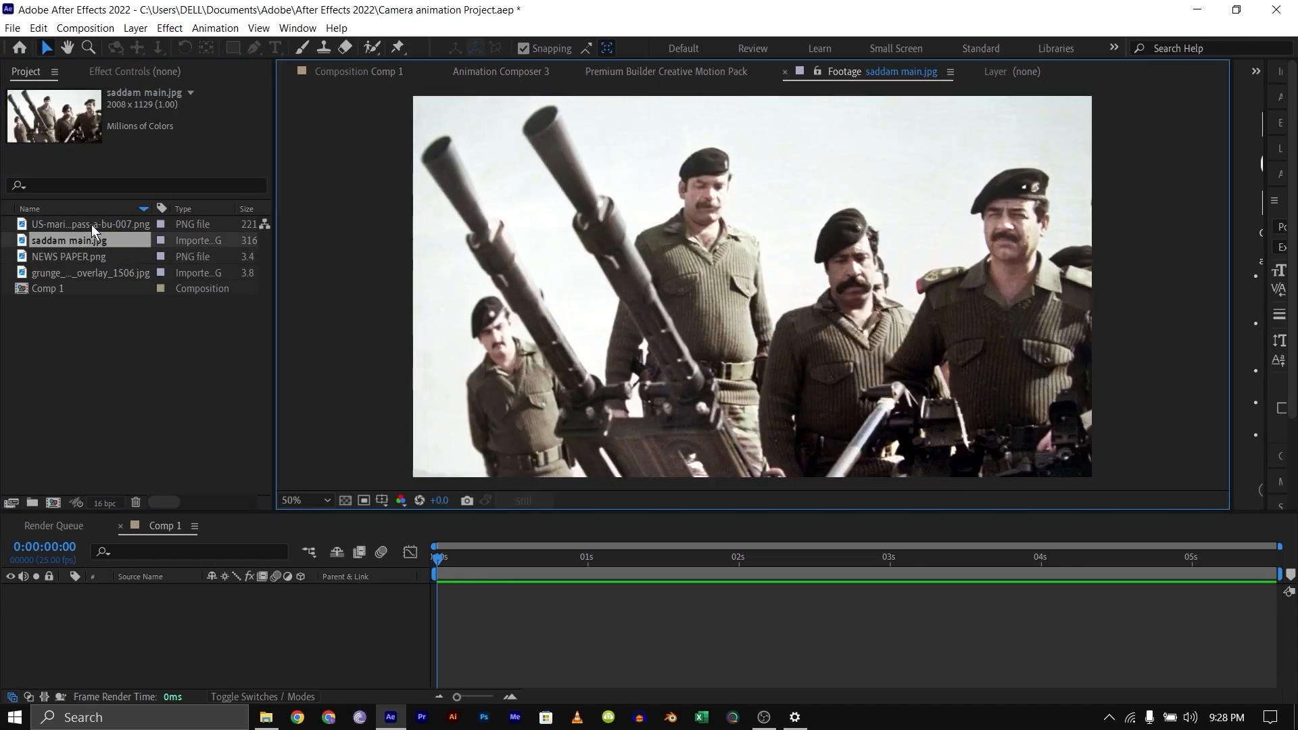
left_click(89, 224)
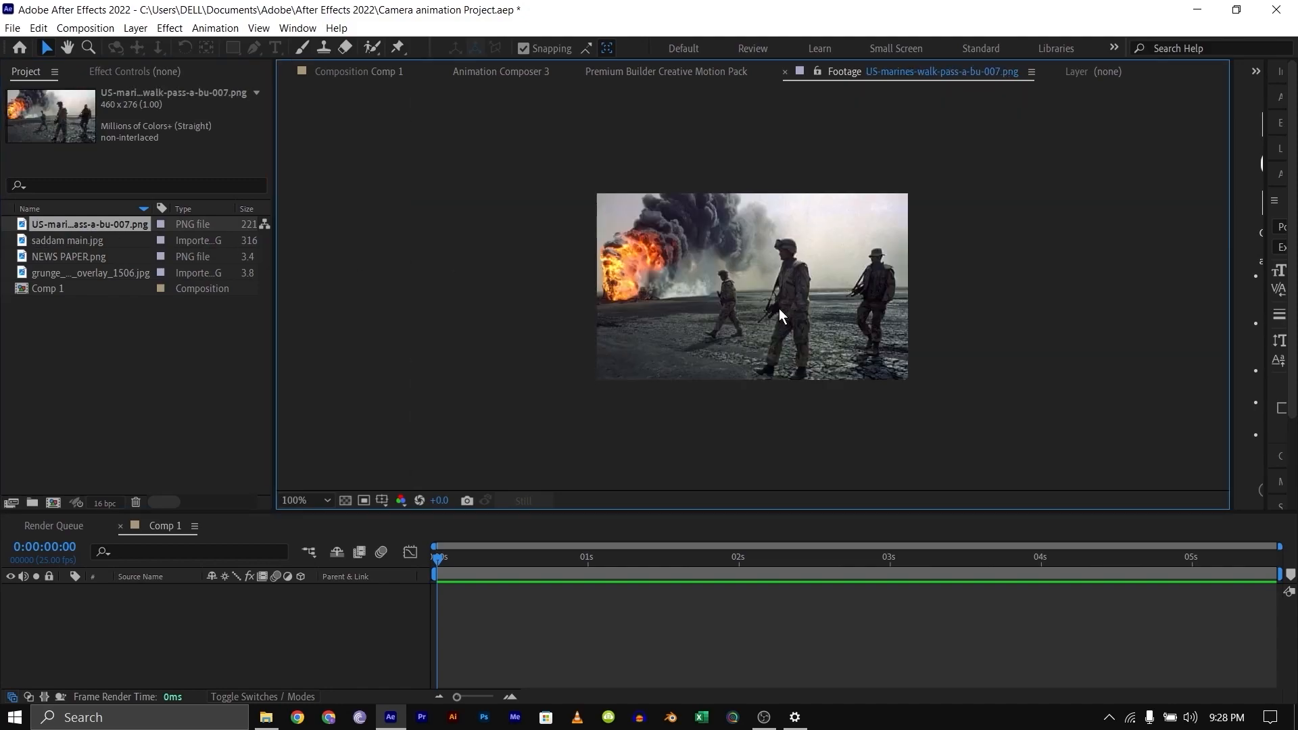
mouse_move(687, 240)
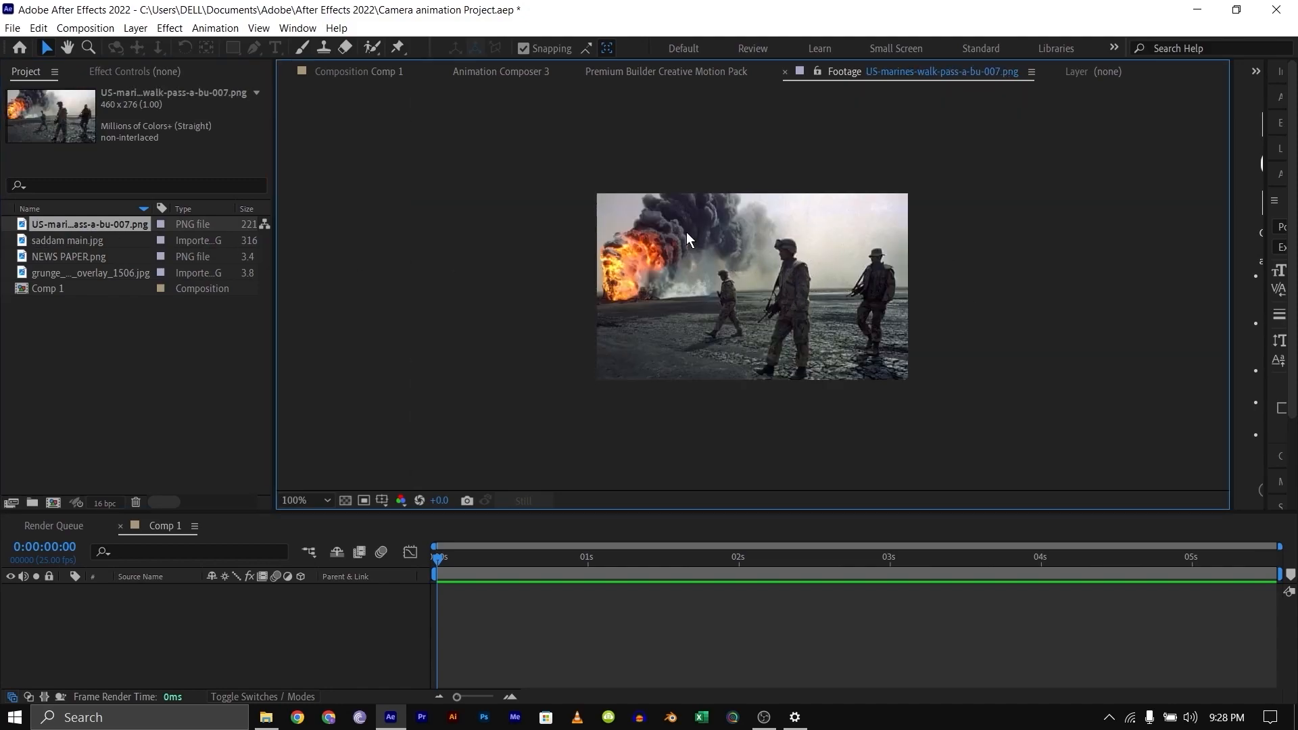
mouse_move(49, 277)
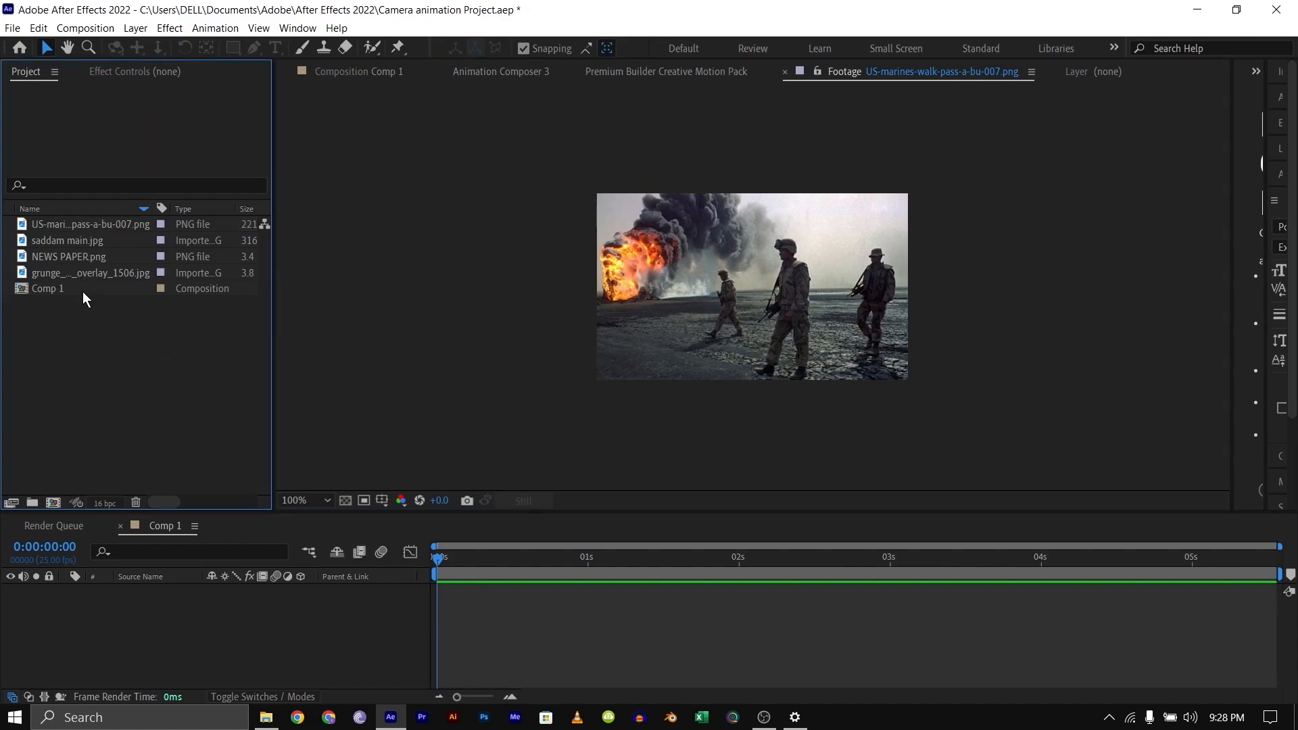
Scale the grunge background to 40% and line up marines, newspaper and Saddam photos in Comp 1
left_click(89, 272)
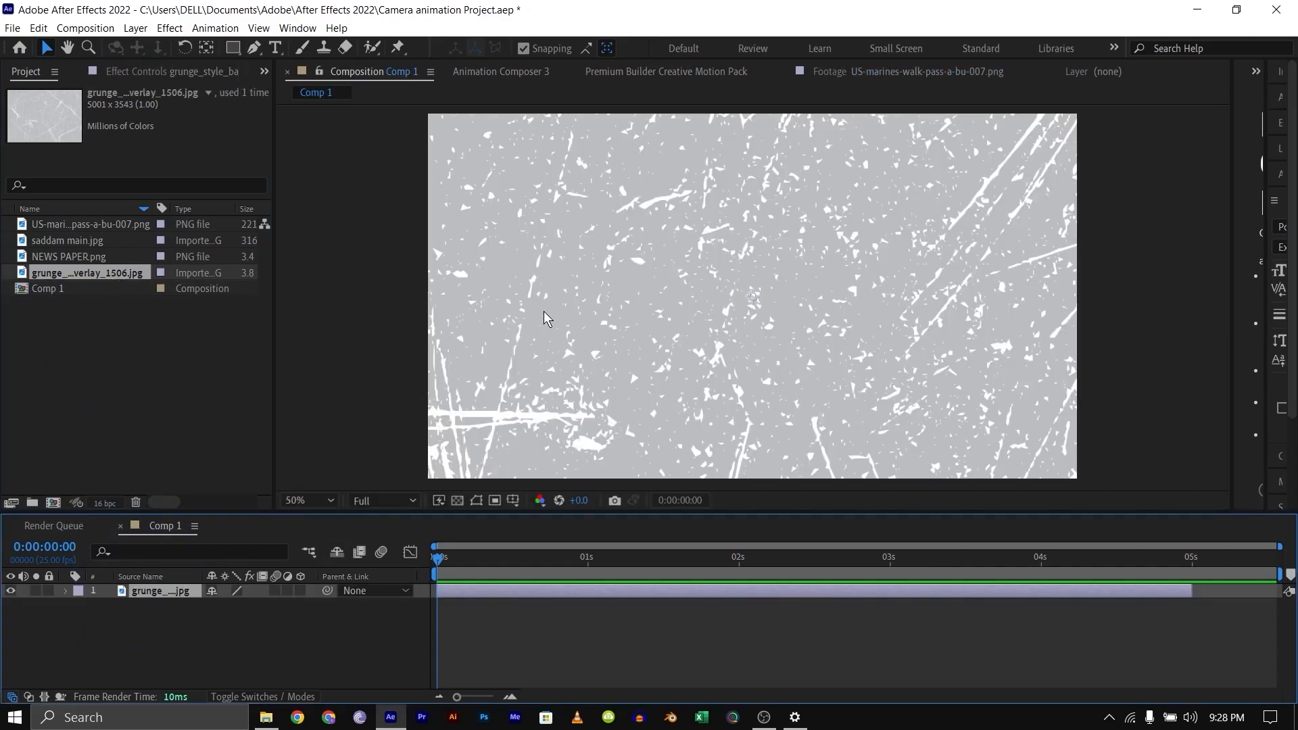
left_click(302, 501)
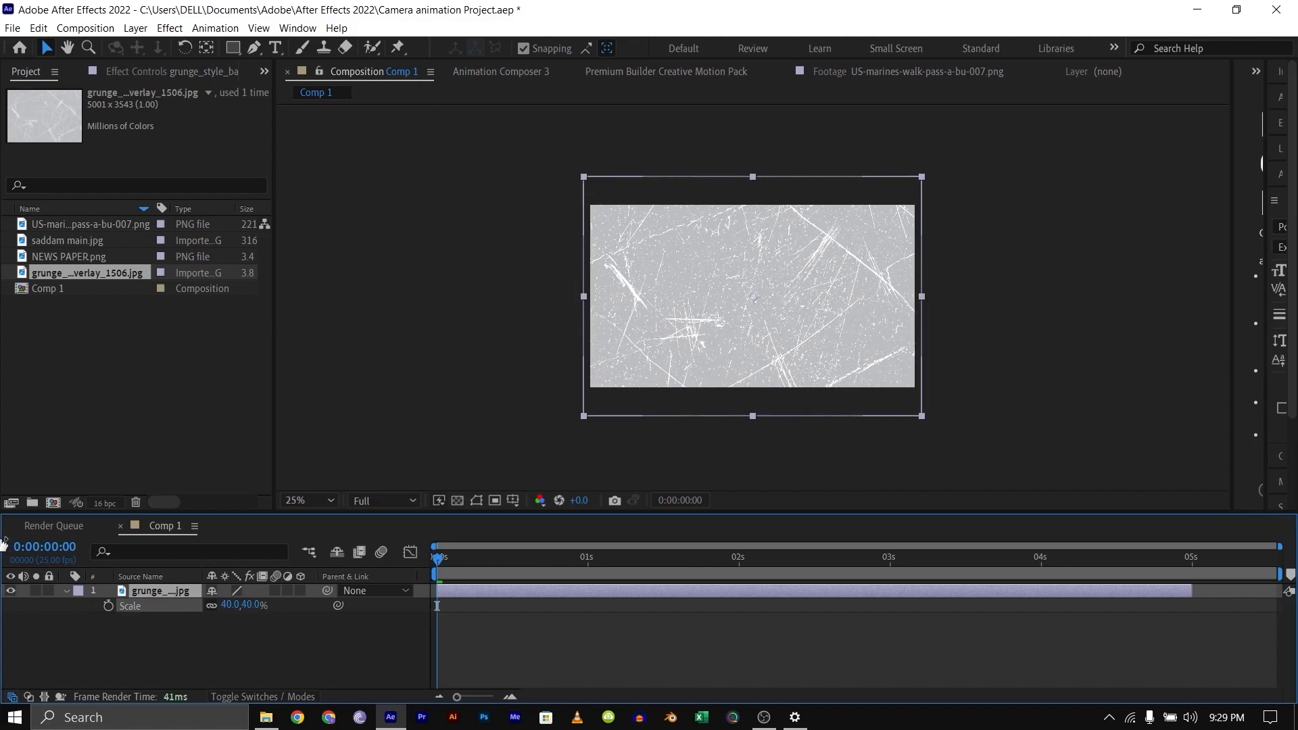
left_click(69, 256)
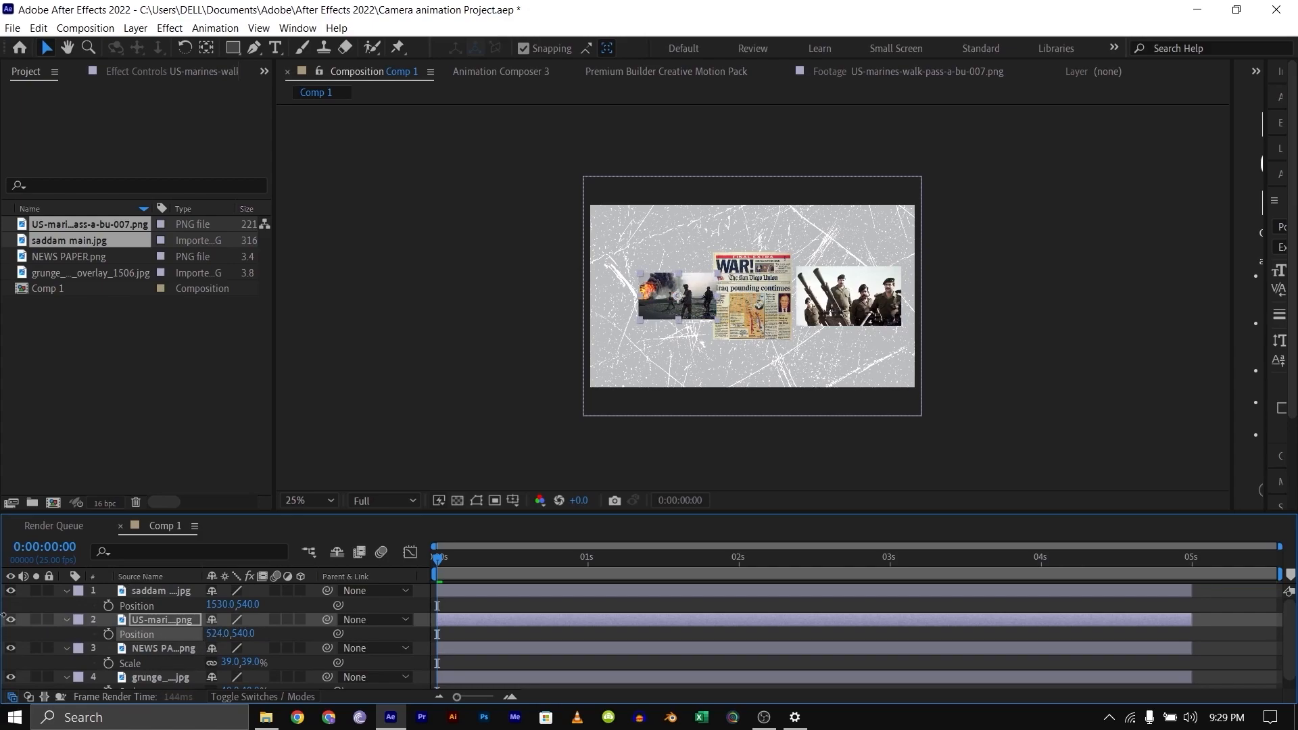
left_click(159, 590)
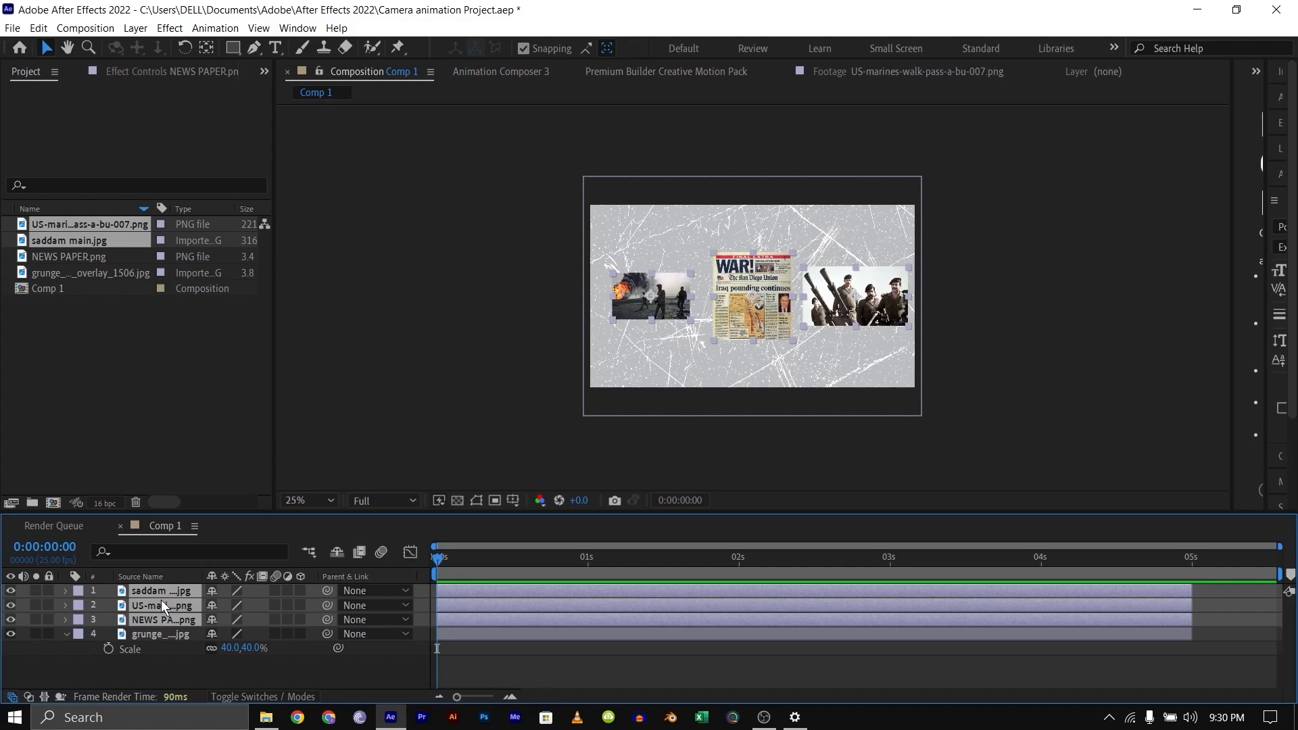
Set the three photo layers to Multiply, inspect zoomed in, then return the viewer to 25%
left_click(302, 590)
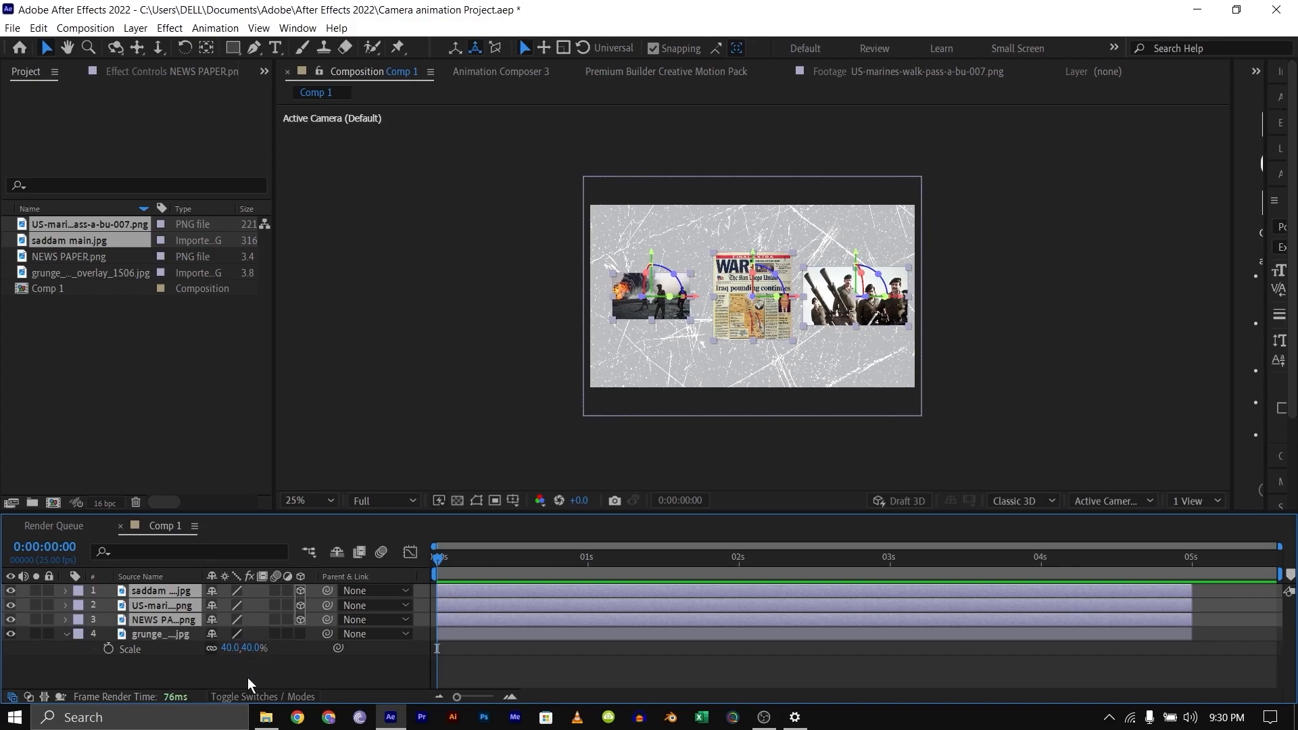
mouse_move(261, 696)
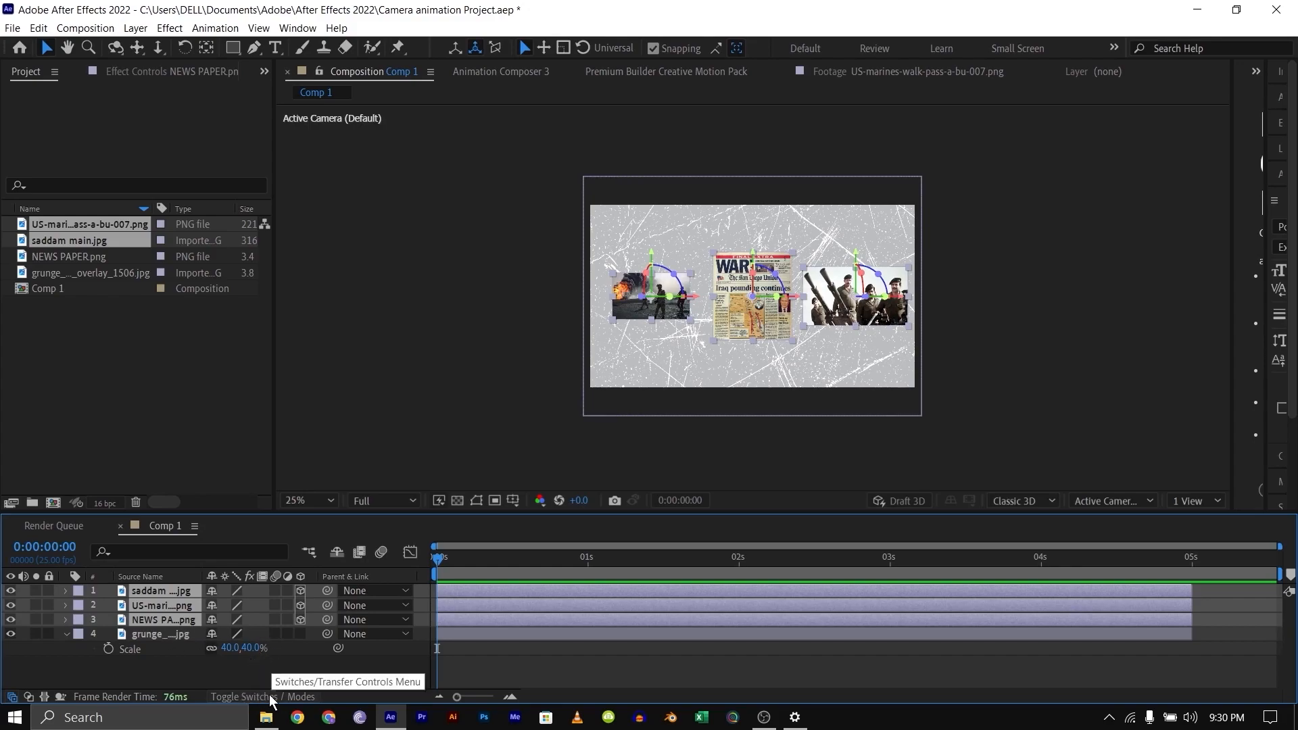
left_click(226, 590)
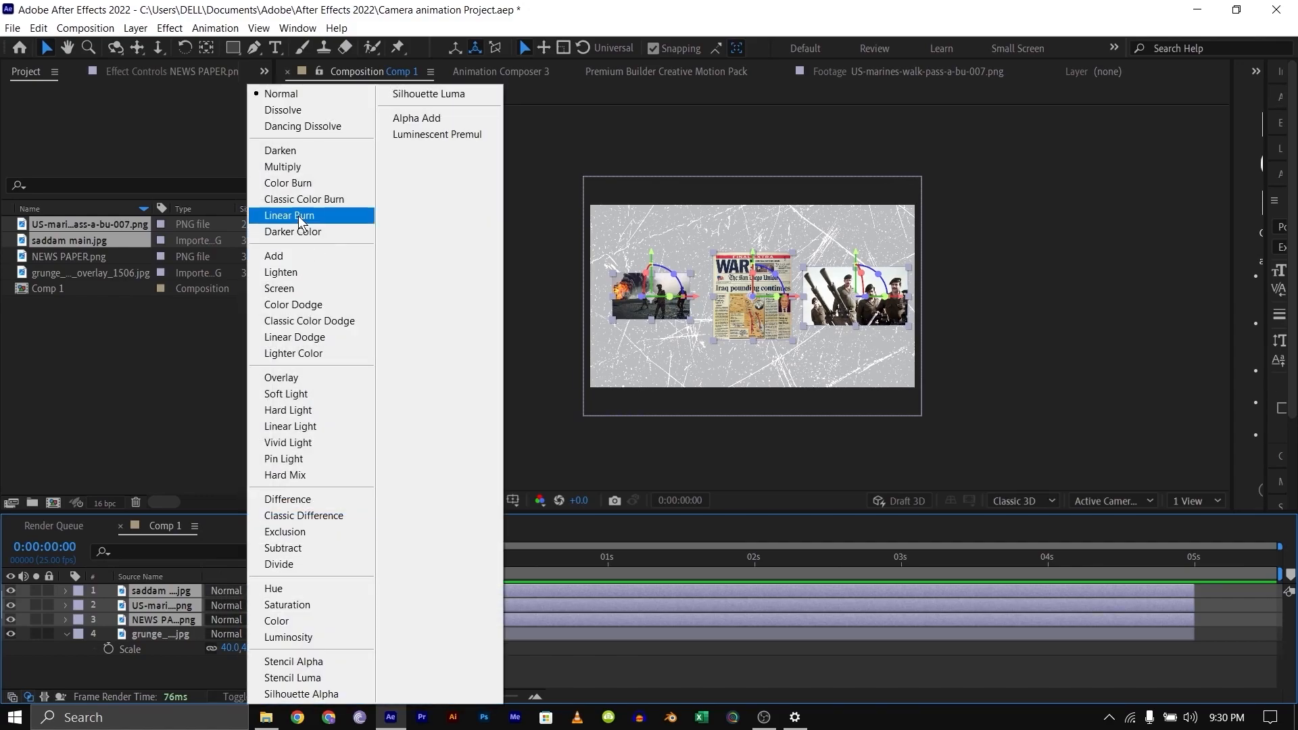
left_click(283, 167)
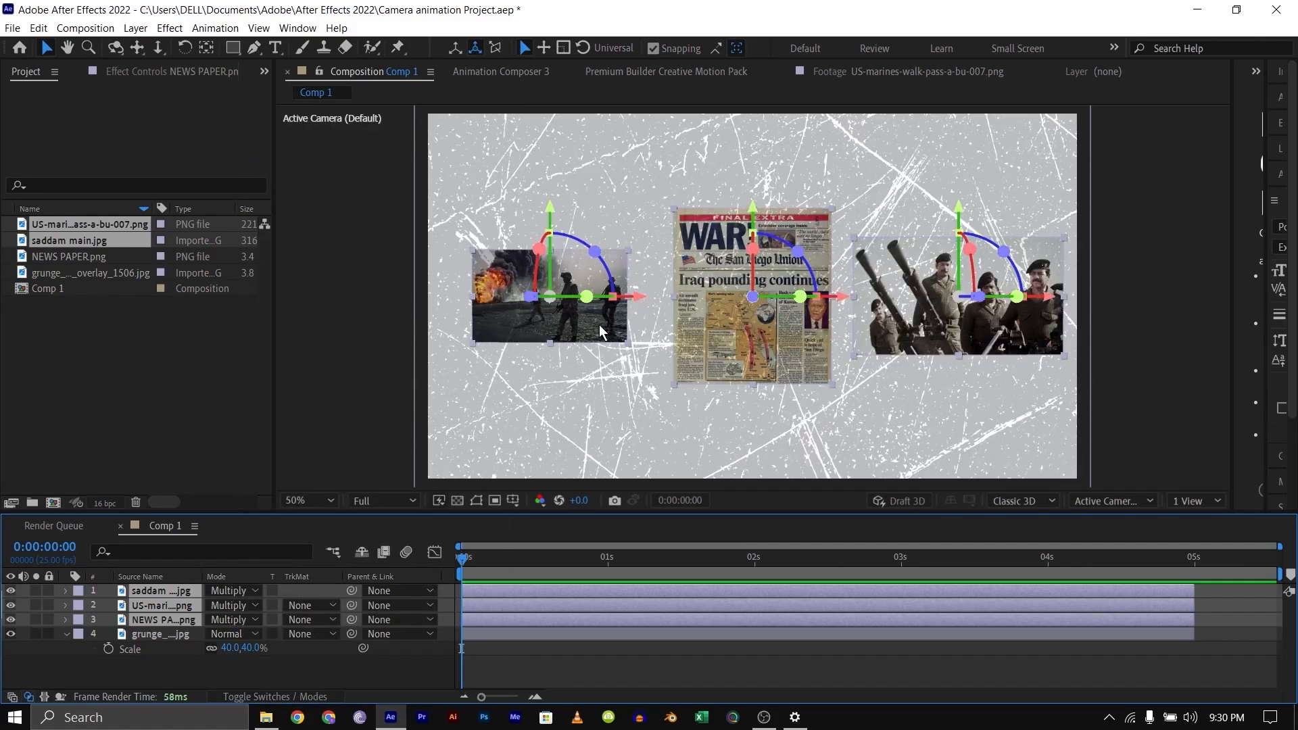
left_click(300, 500)
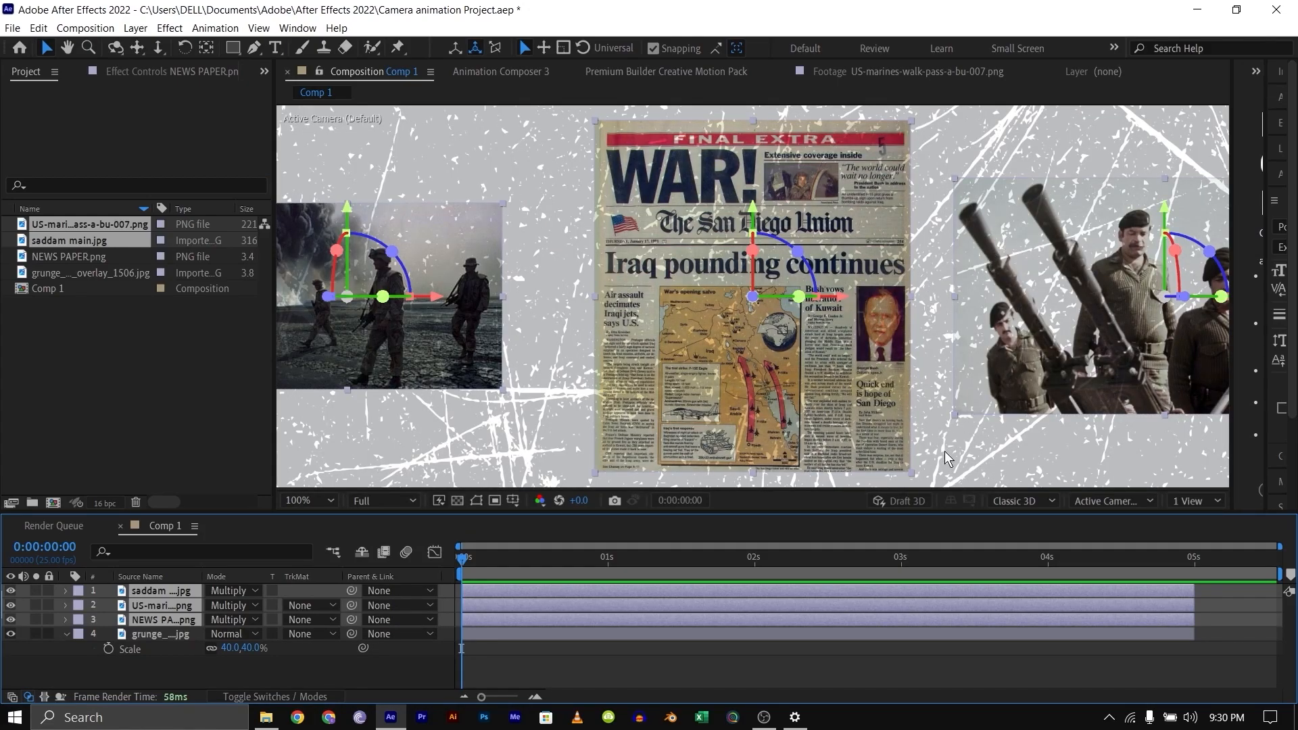
left_click(302, 500)
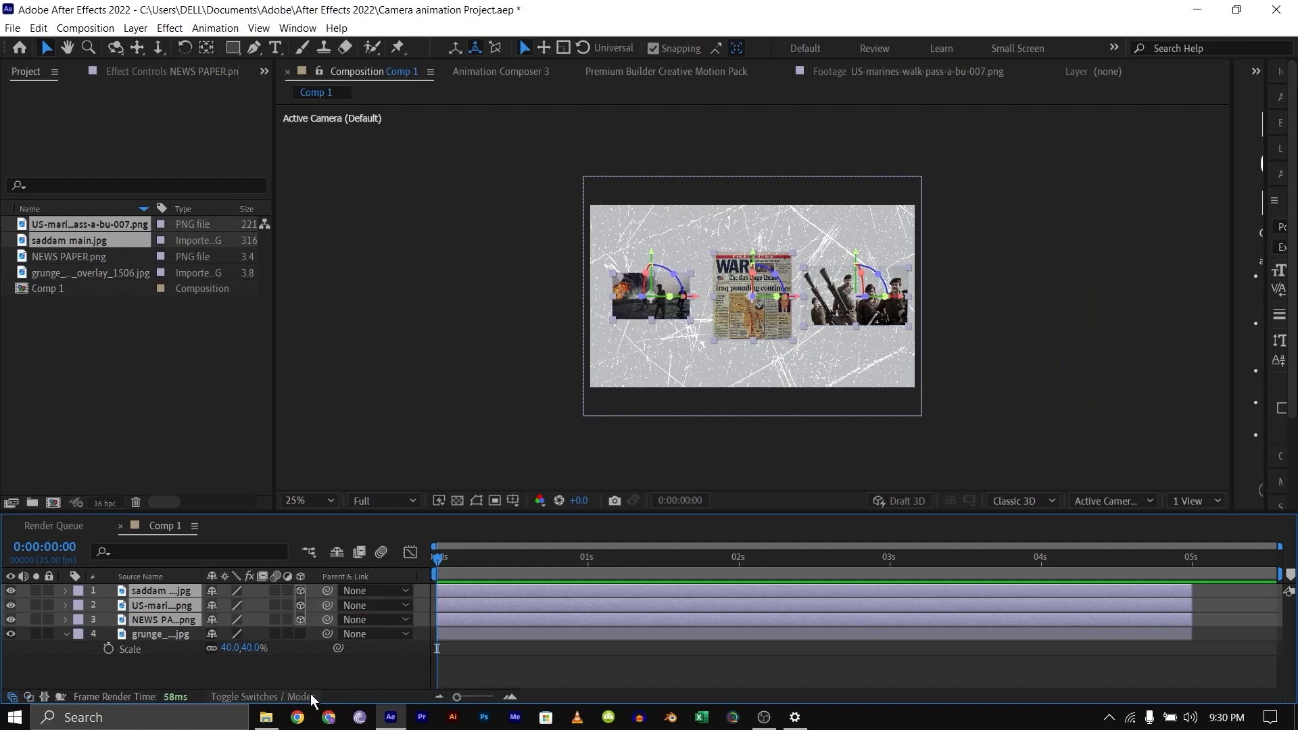
Switch the viewer to 2 Views with Top on the left beside Active Camera
left_click(1194, 501)
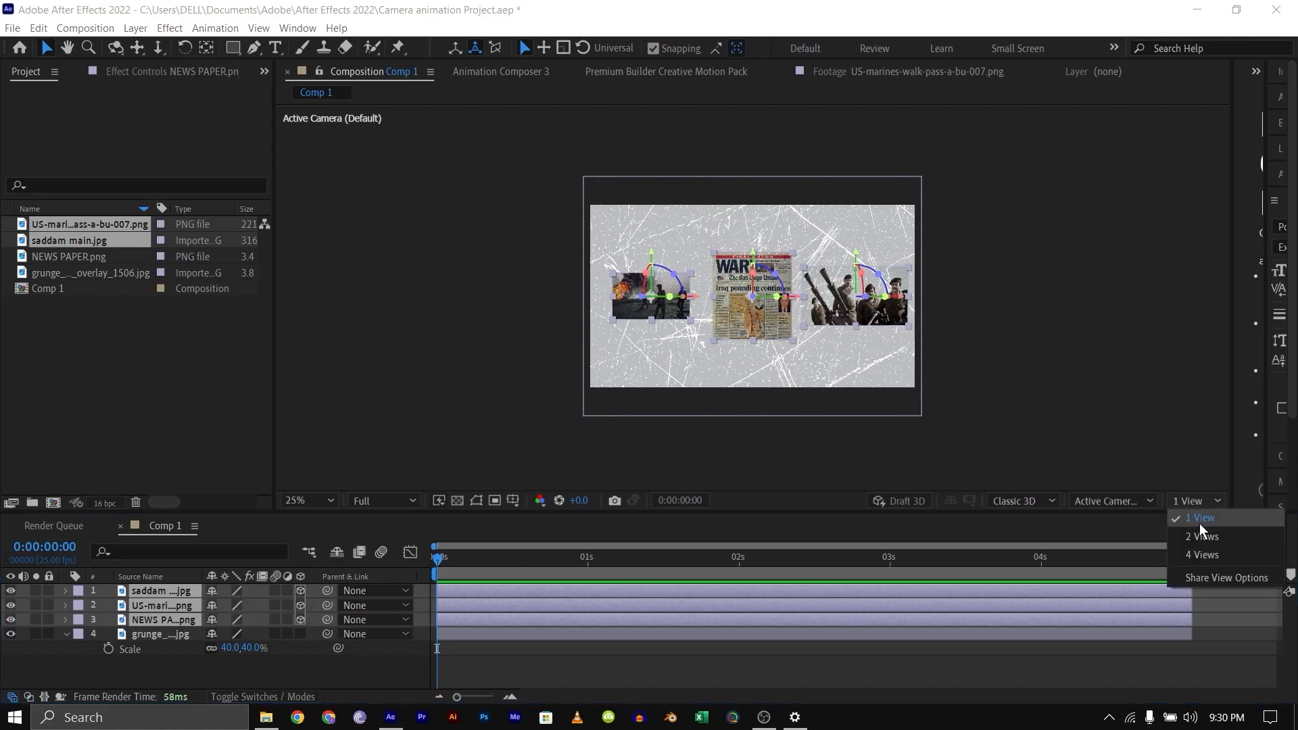
left_click(1201, 535)
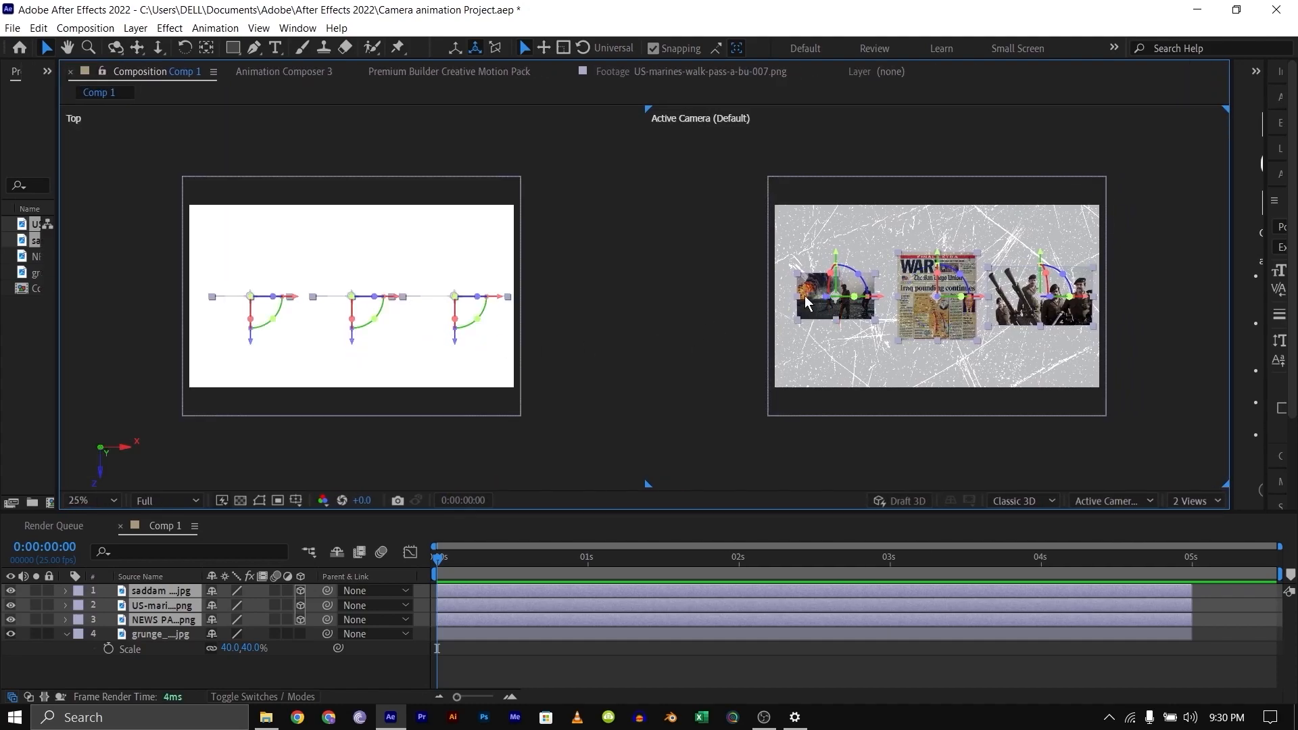
mouse_move(1041, 313)
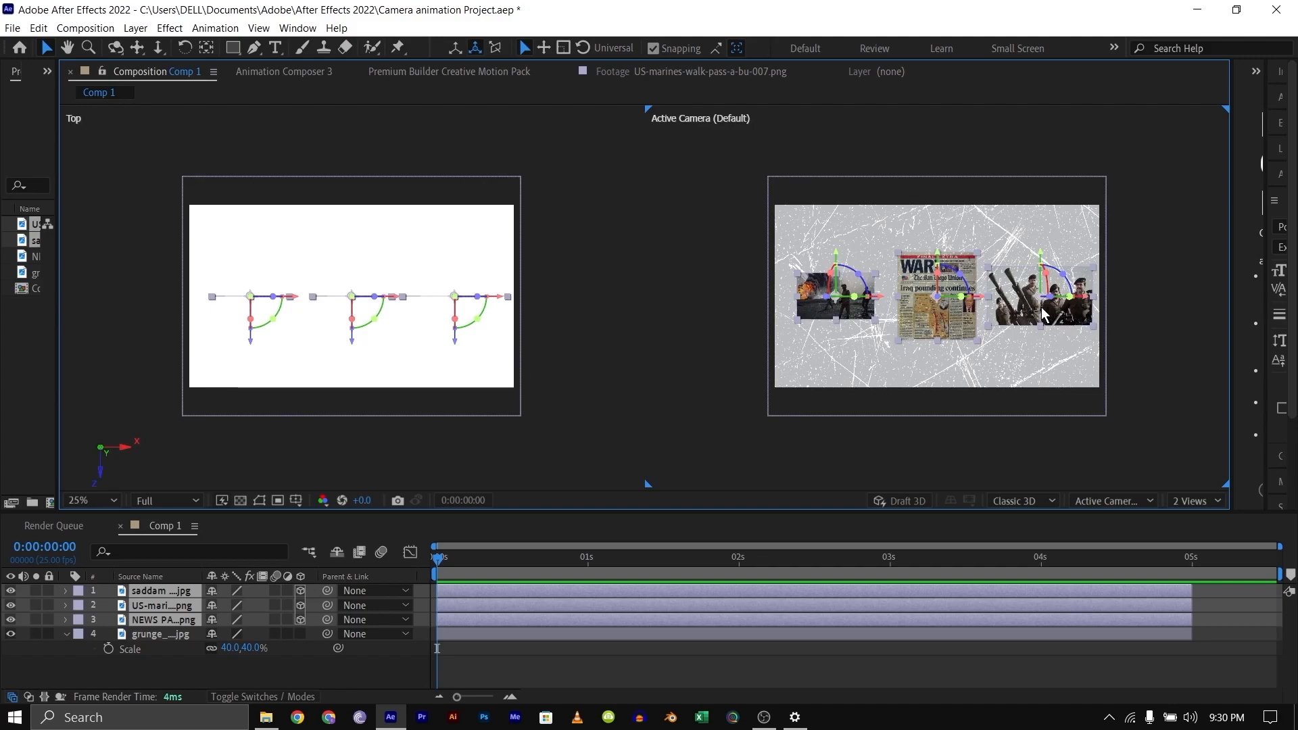
mouse_move(455, 348)
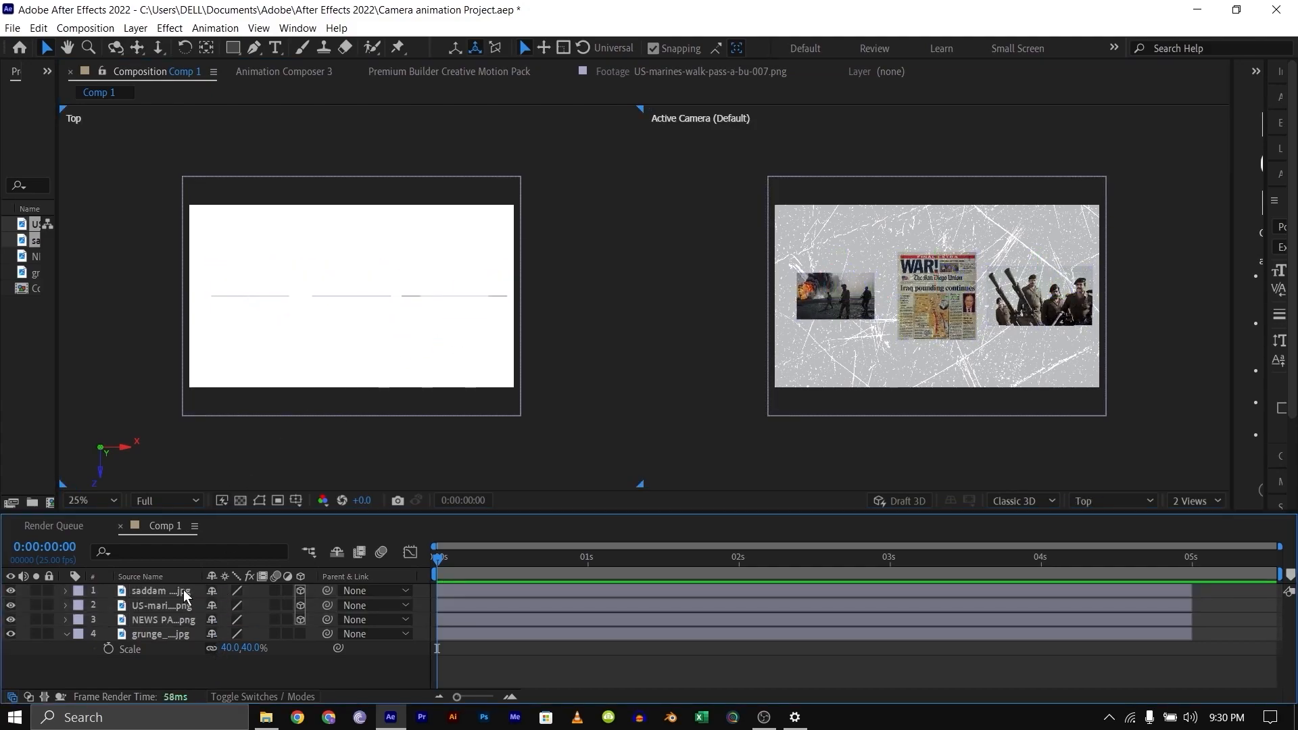
Push Saddam and marines back in Z, bring the newspaper forward, and preview at Half resolution
left_click(162, 590)
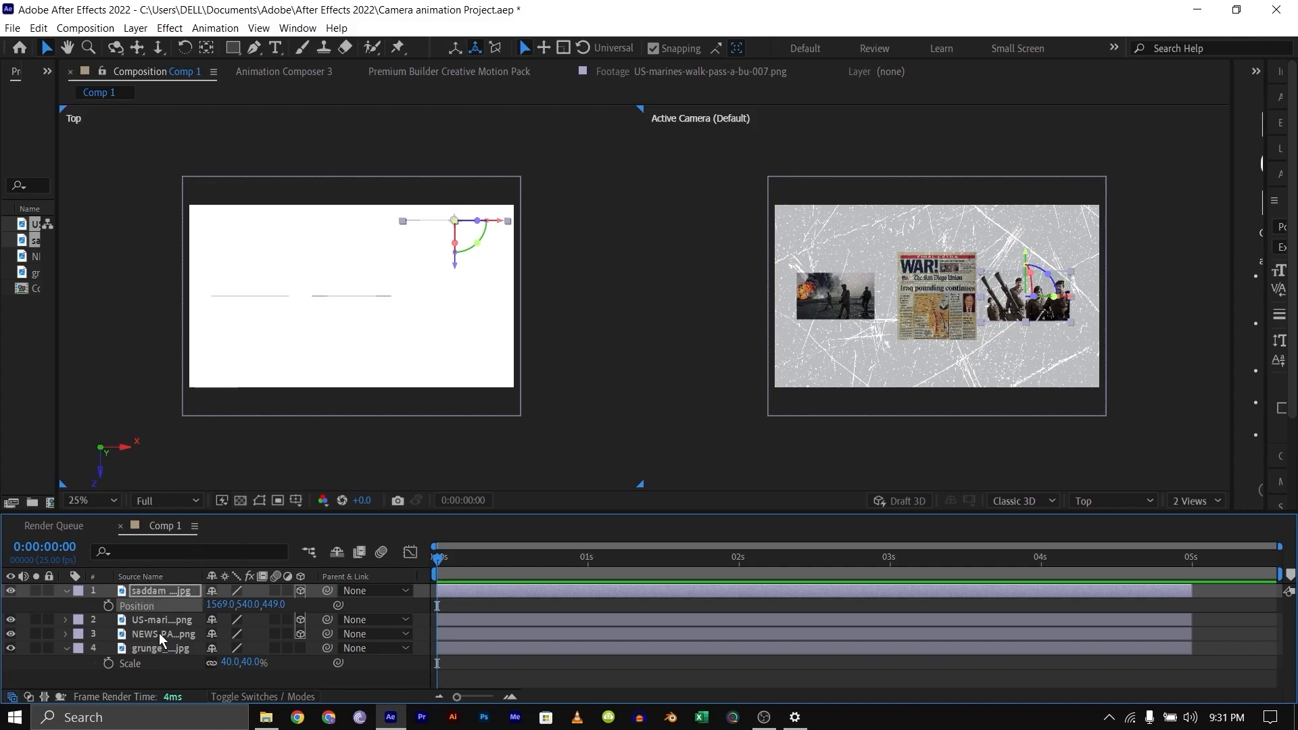
left_click(161, 619)
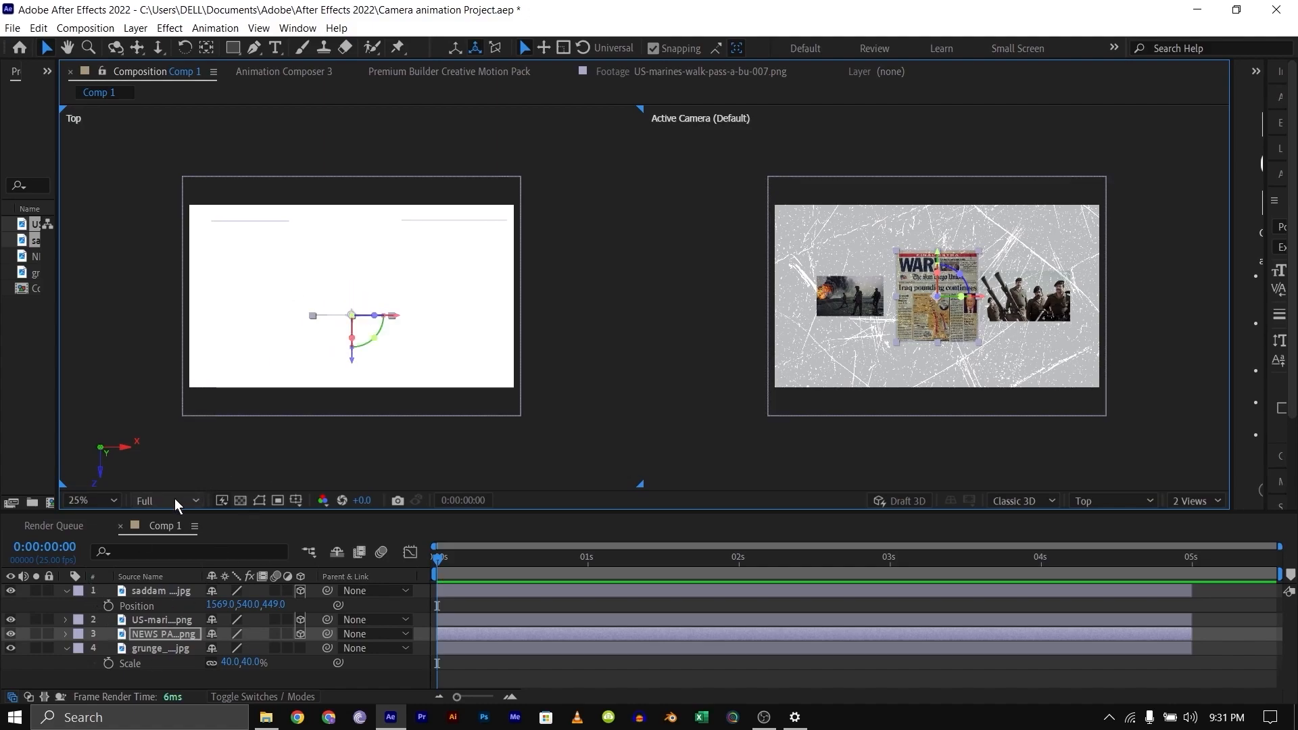
left_click(163, 500)
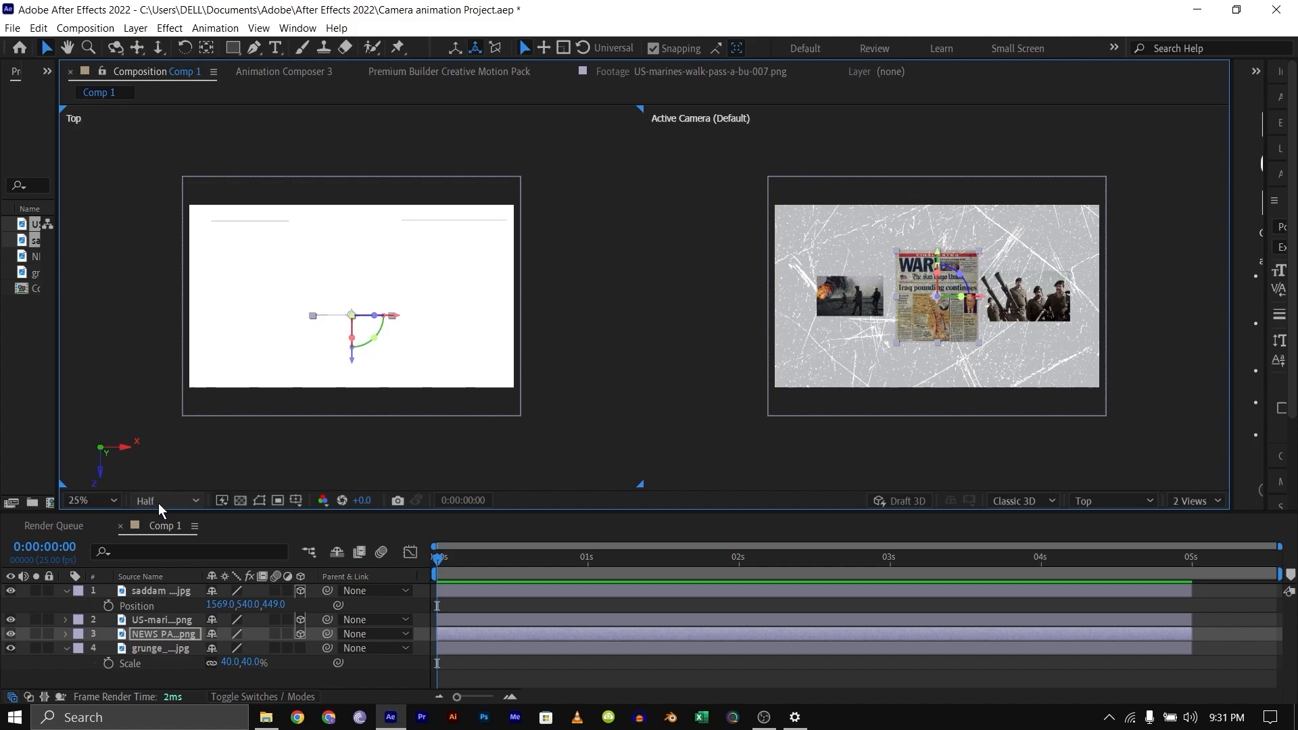
mouse_move(642, 311)
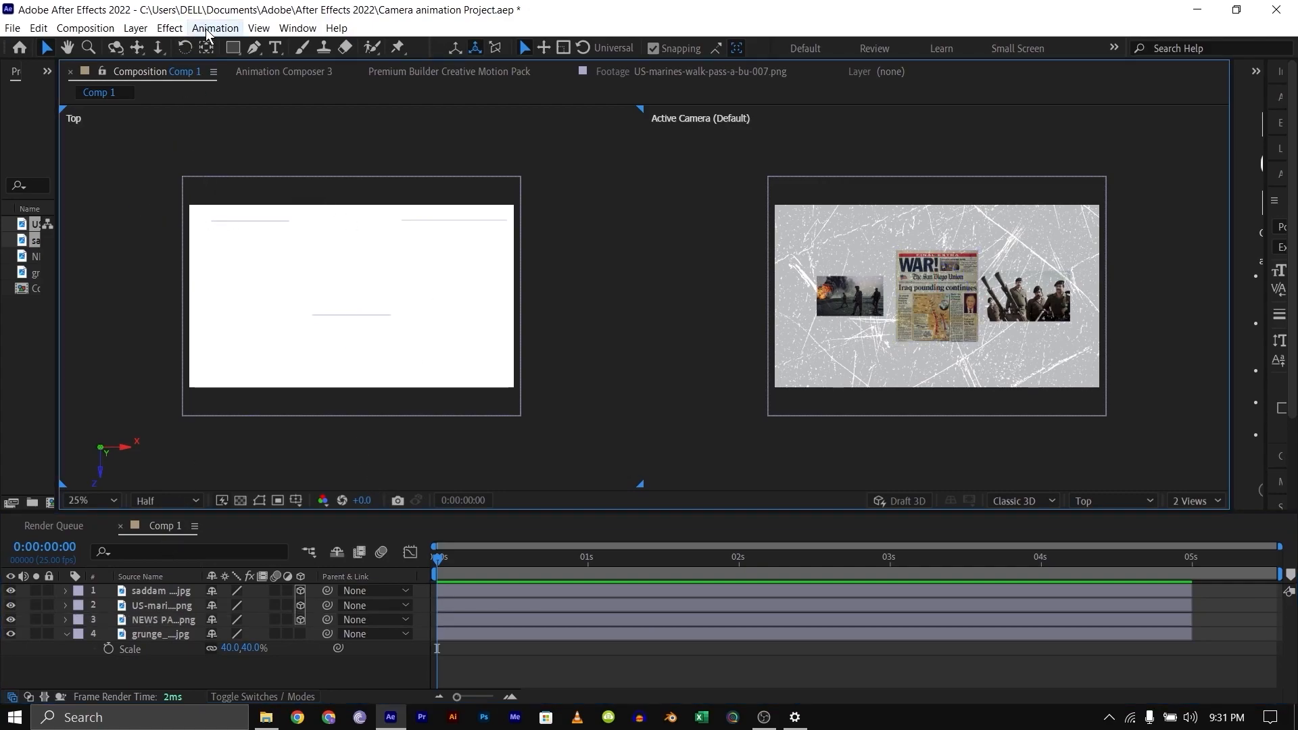
left_click(136, 27)
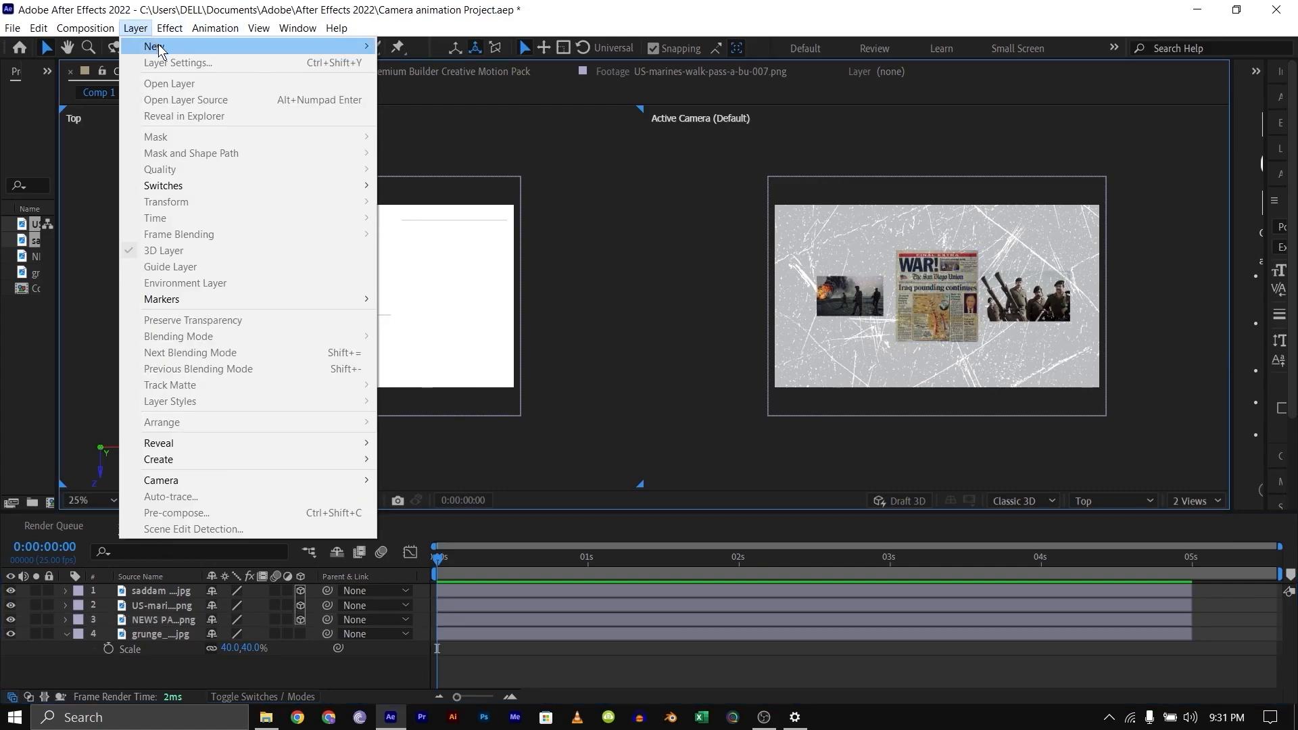
Configure a new one-node camera using the 80mm preset with depth of field enabled
left_click(190, 480)
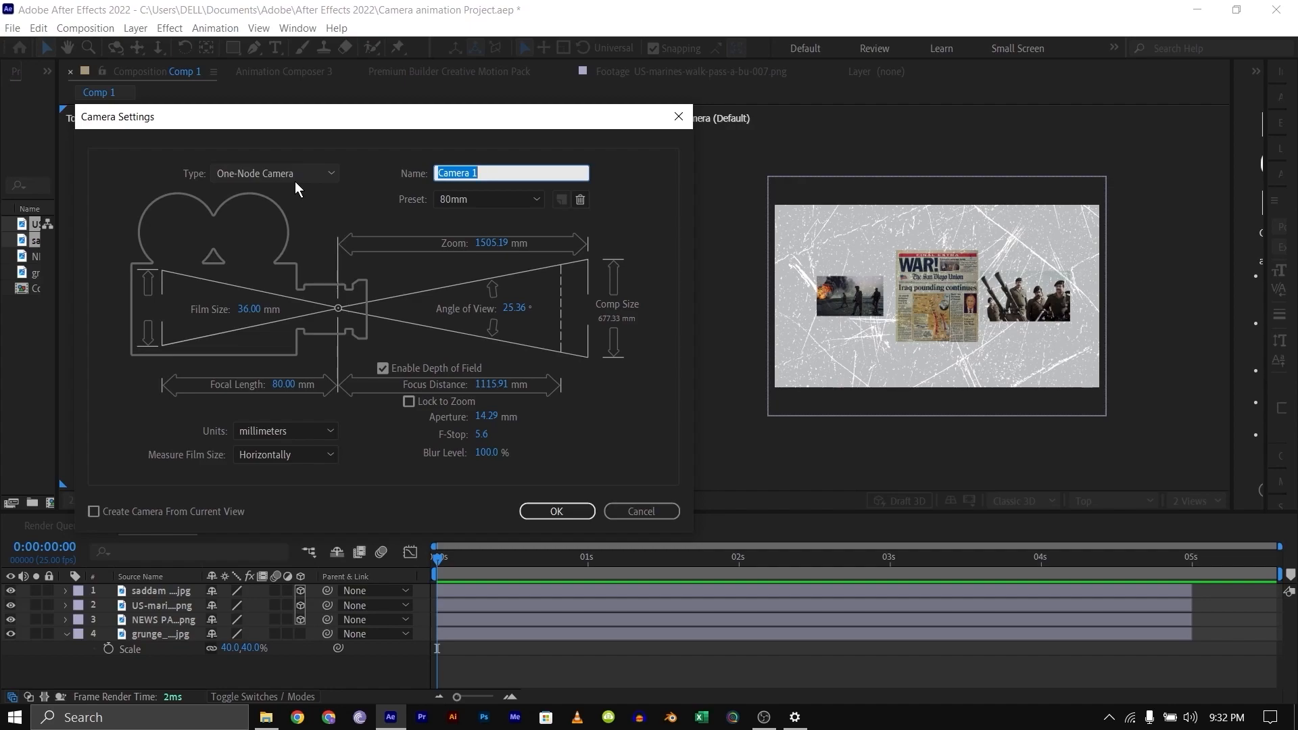
mouse_move(284, 181)
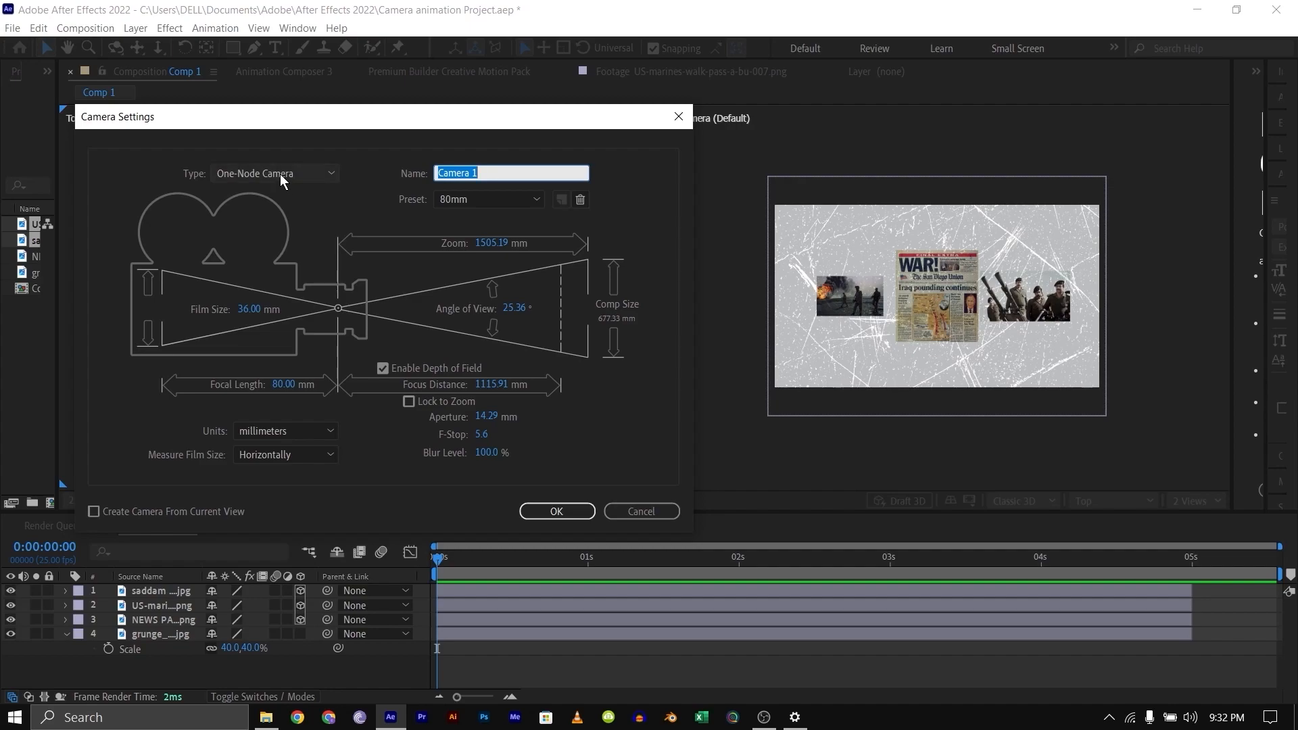
left_click(275, 174)
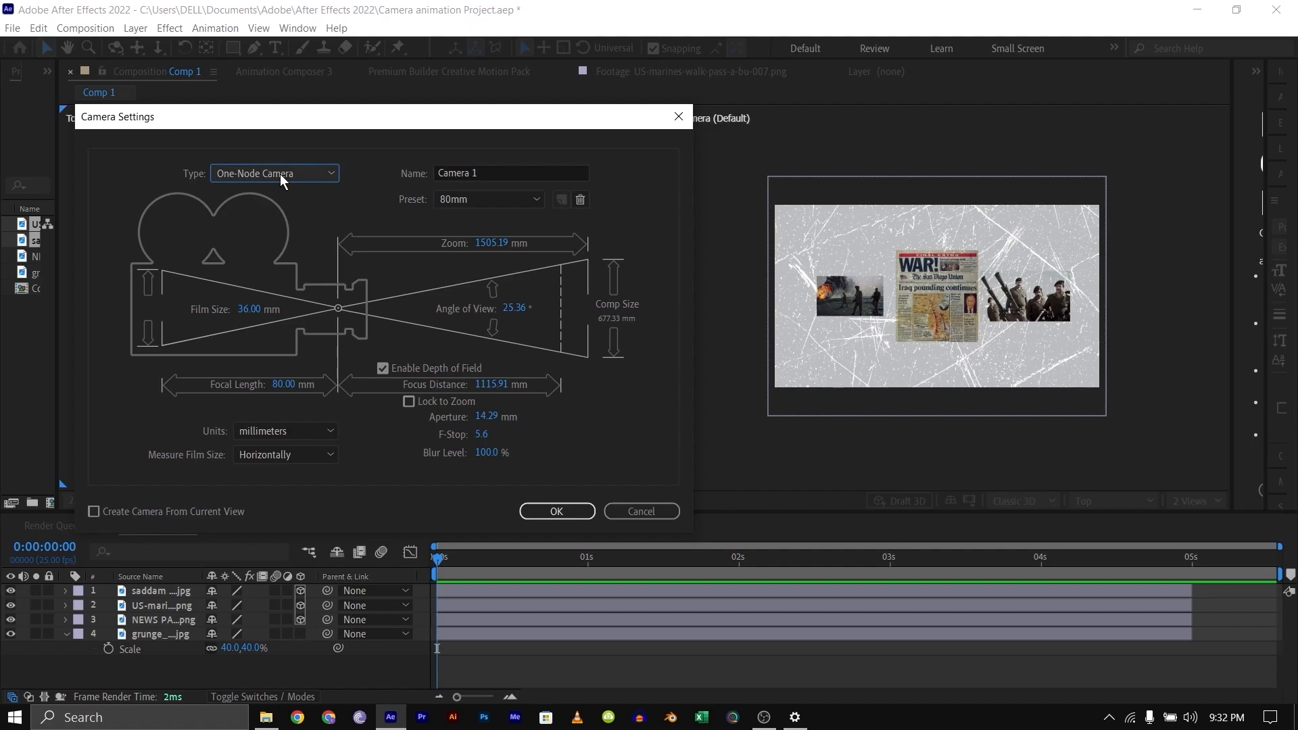
left_click(488, 198)
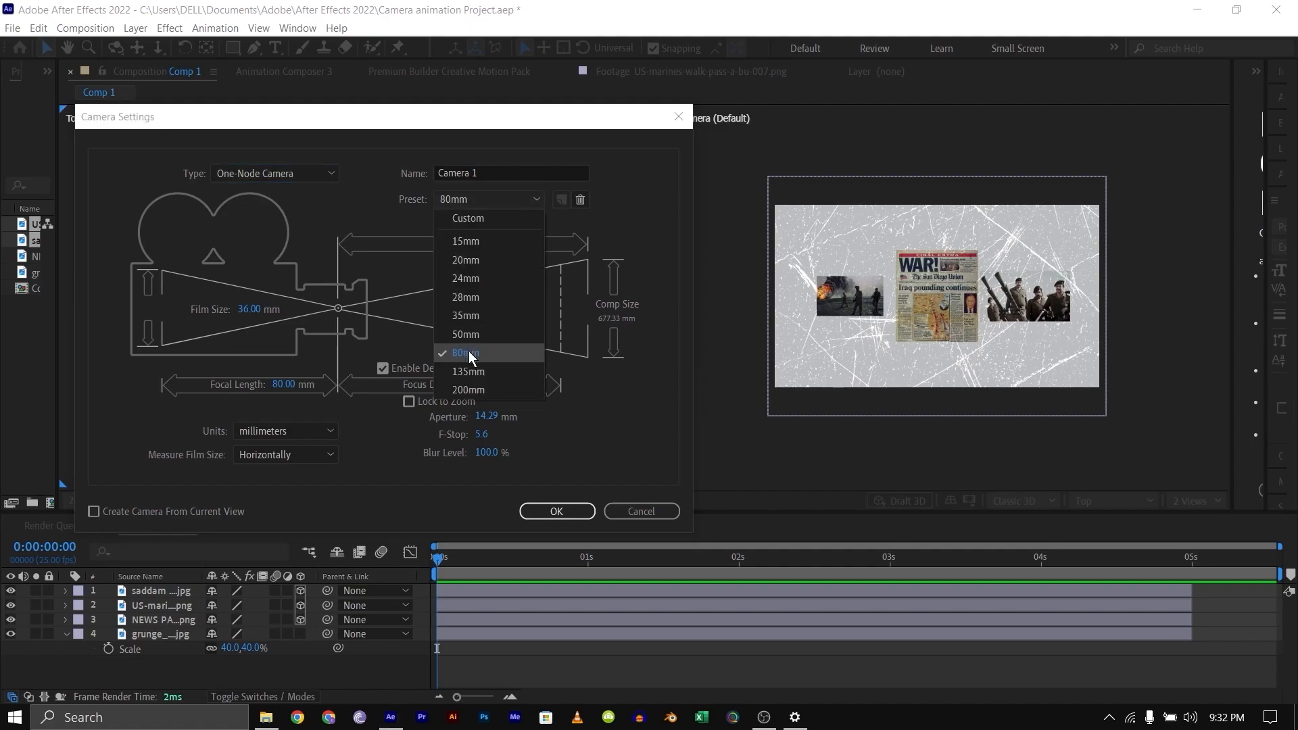
left_click(466, 352)
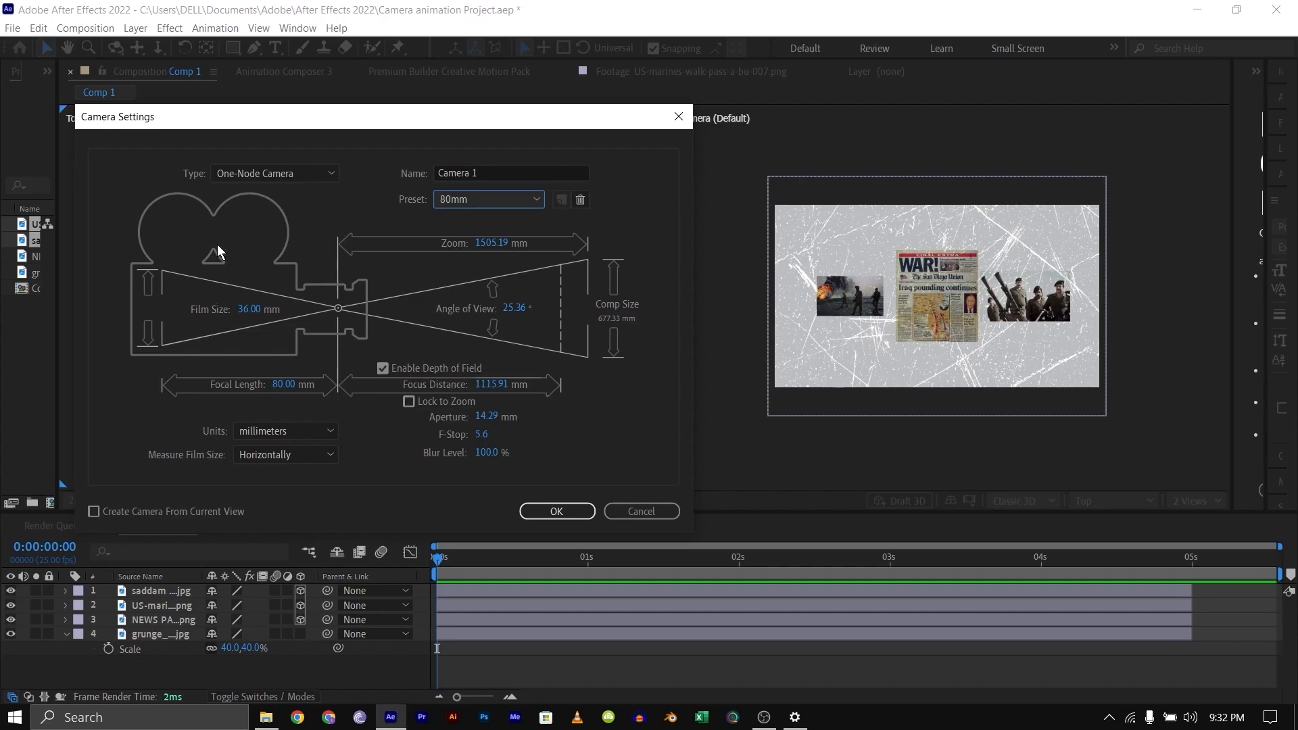
mouse_move(468, 398)
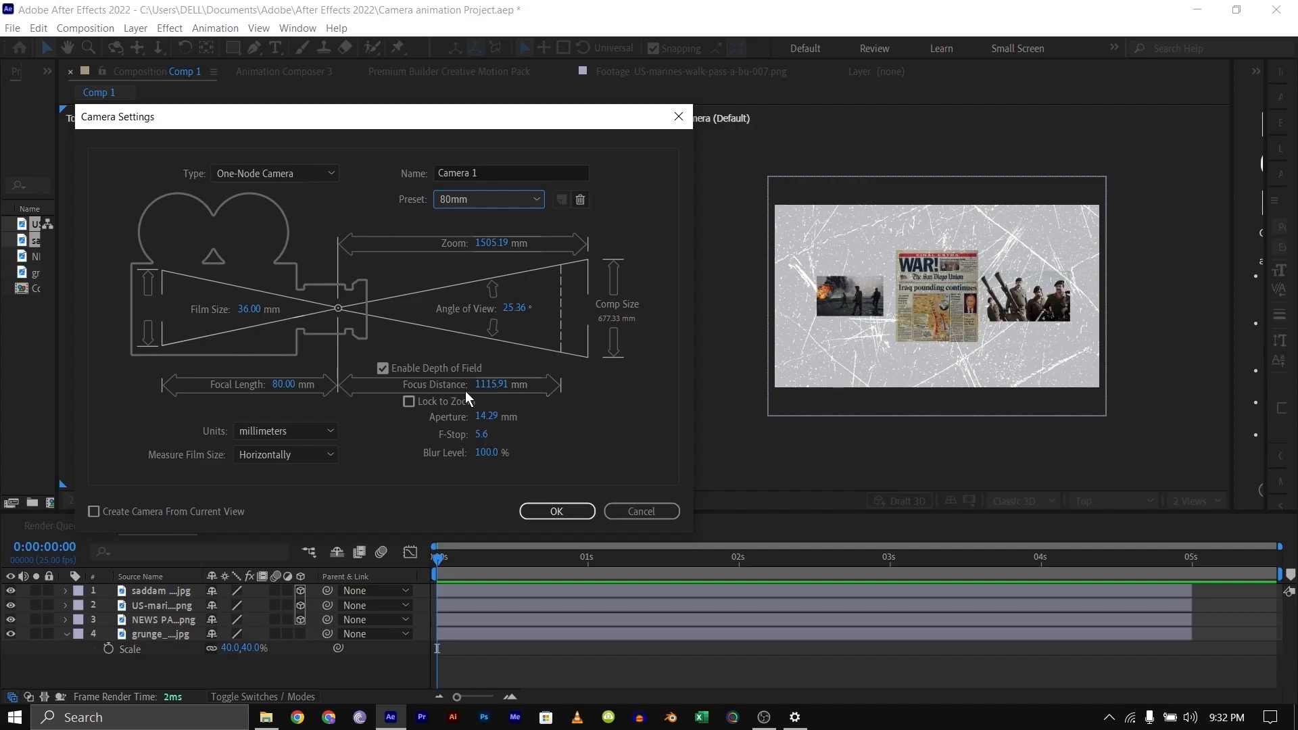
mouse_move(467, 379)
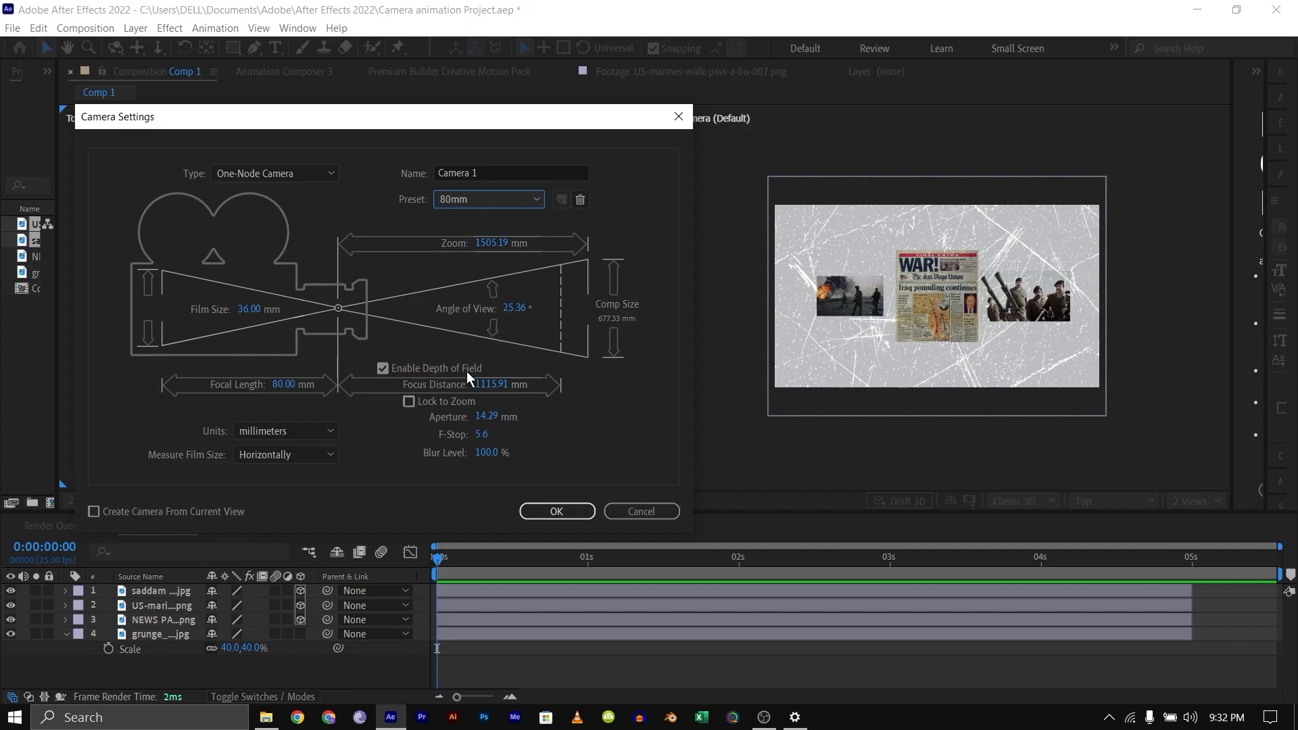
mouse_move(556, 511)
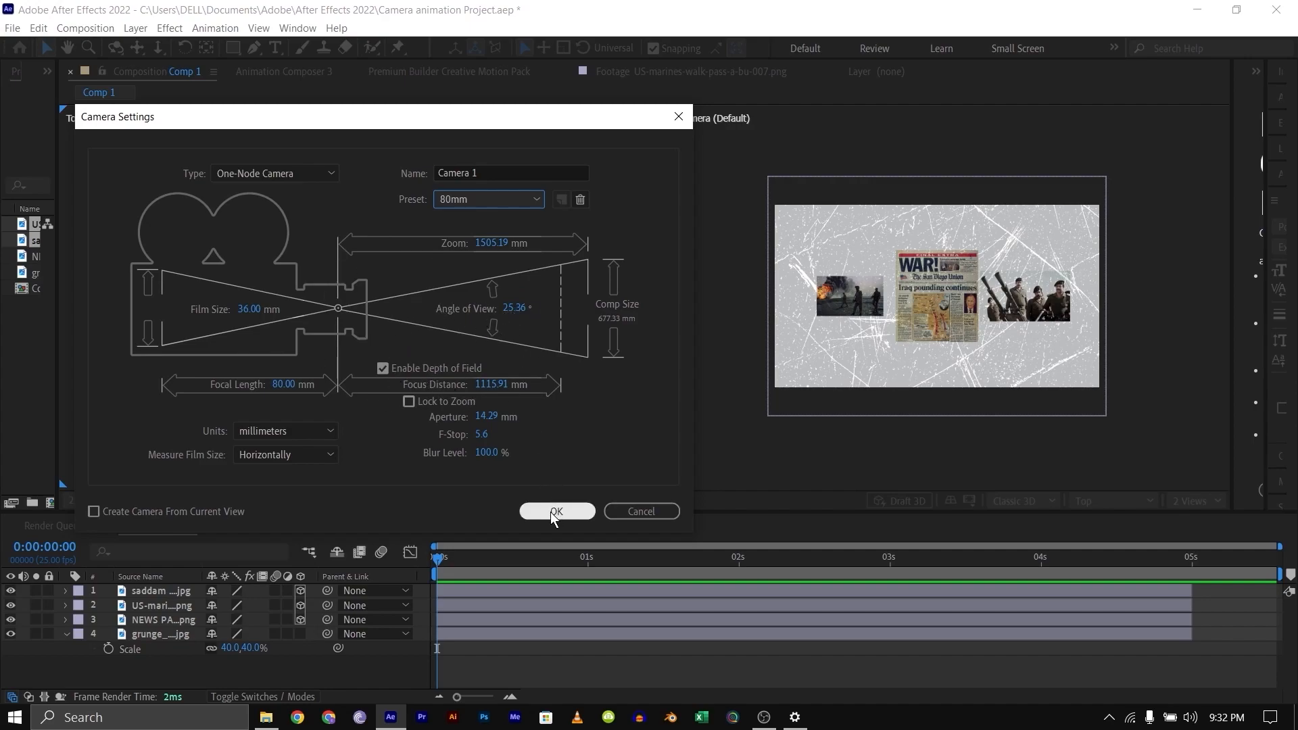
Create Camera 1 and set Aperture to 1201.5 and Focus Distance to 3209.2 pixels
left_click(556, 511)
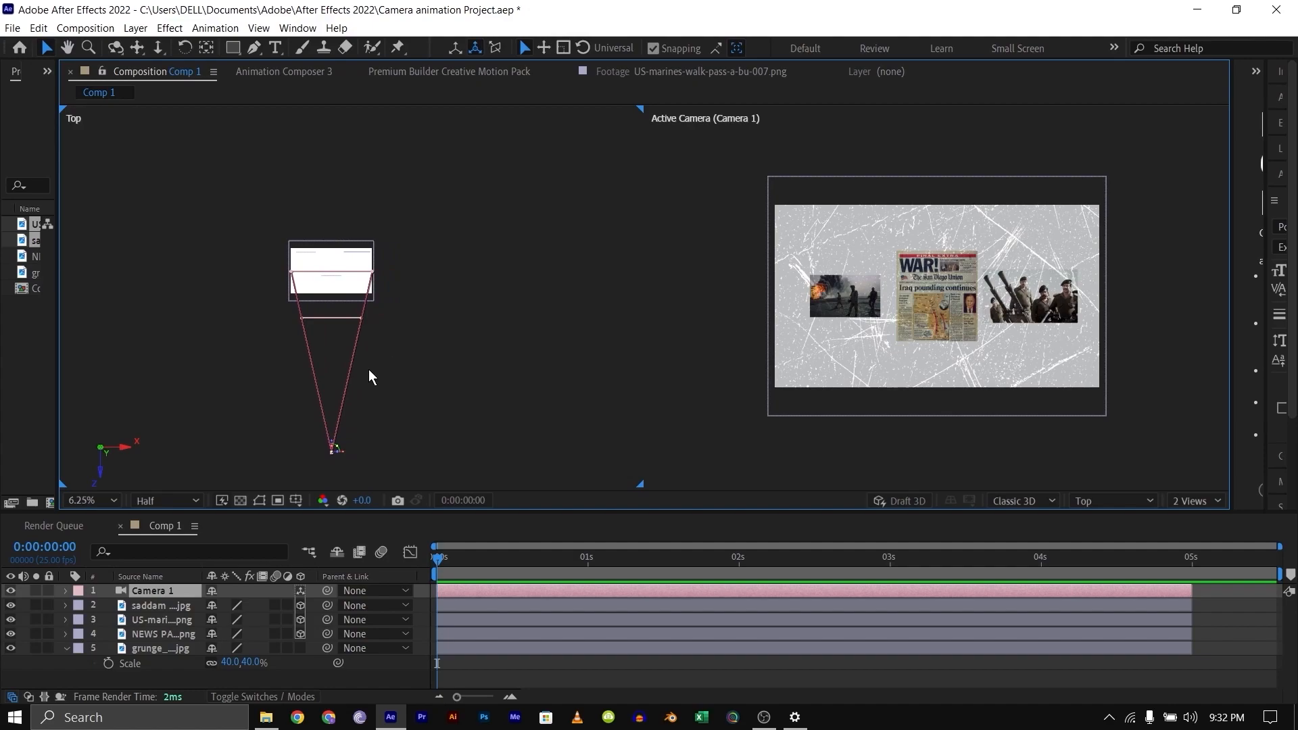
left_click(65, 590)
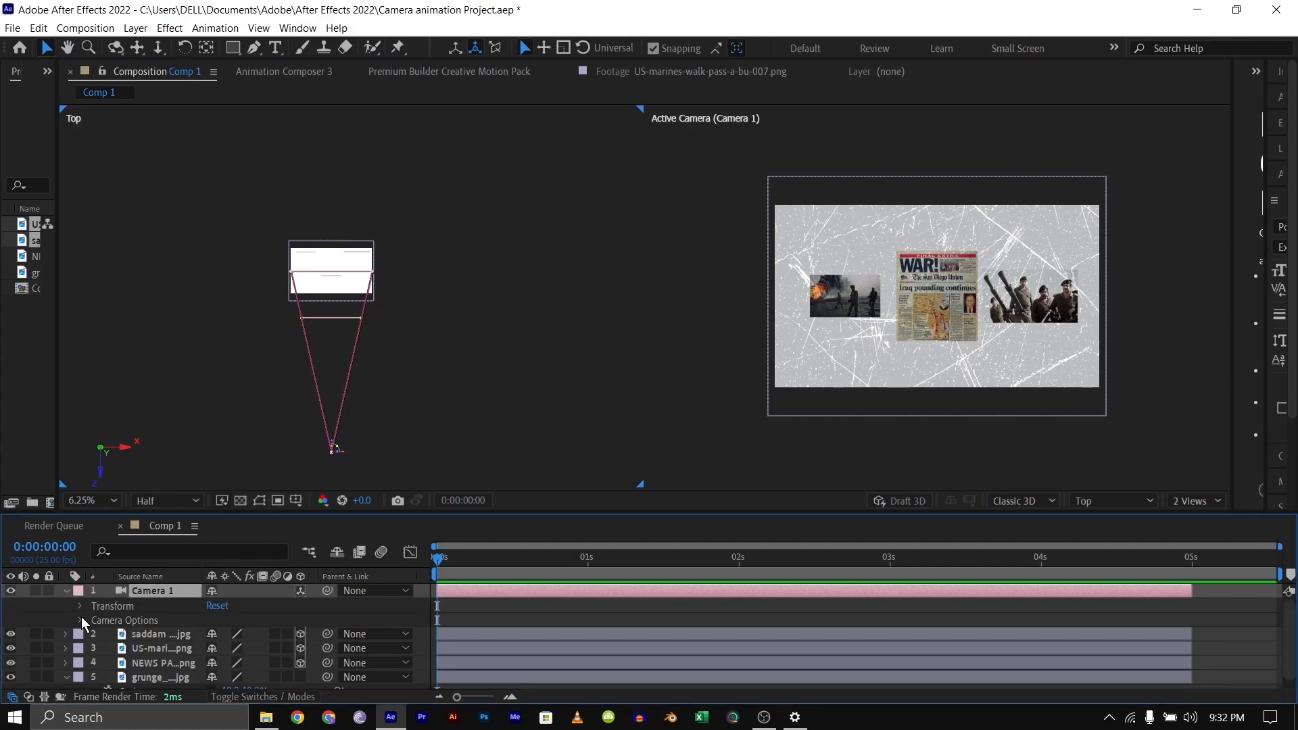
left_click(78, 620)
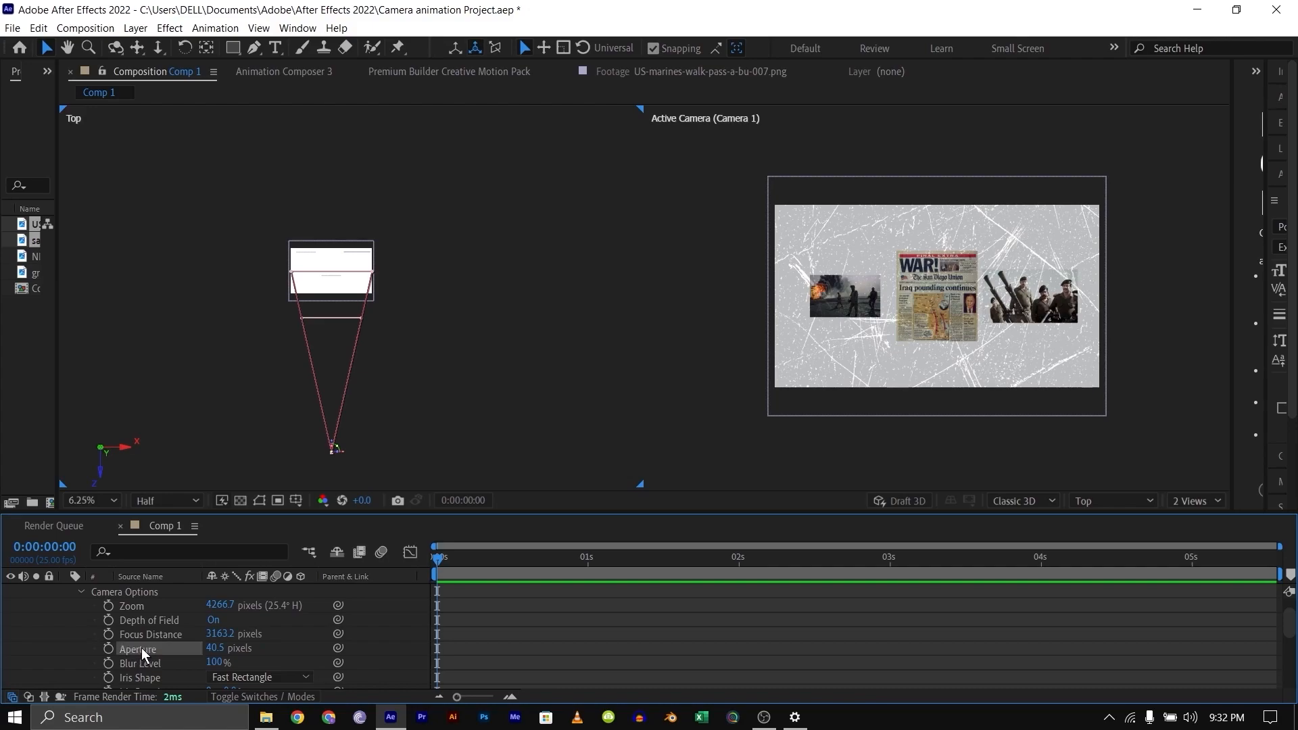
mouse_move(177, 654)
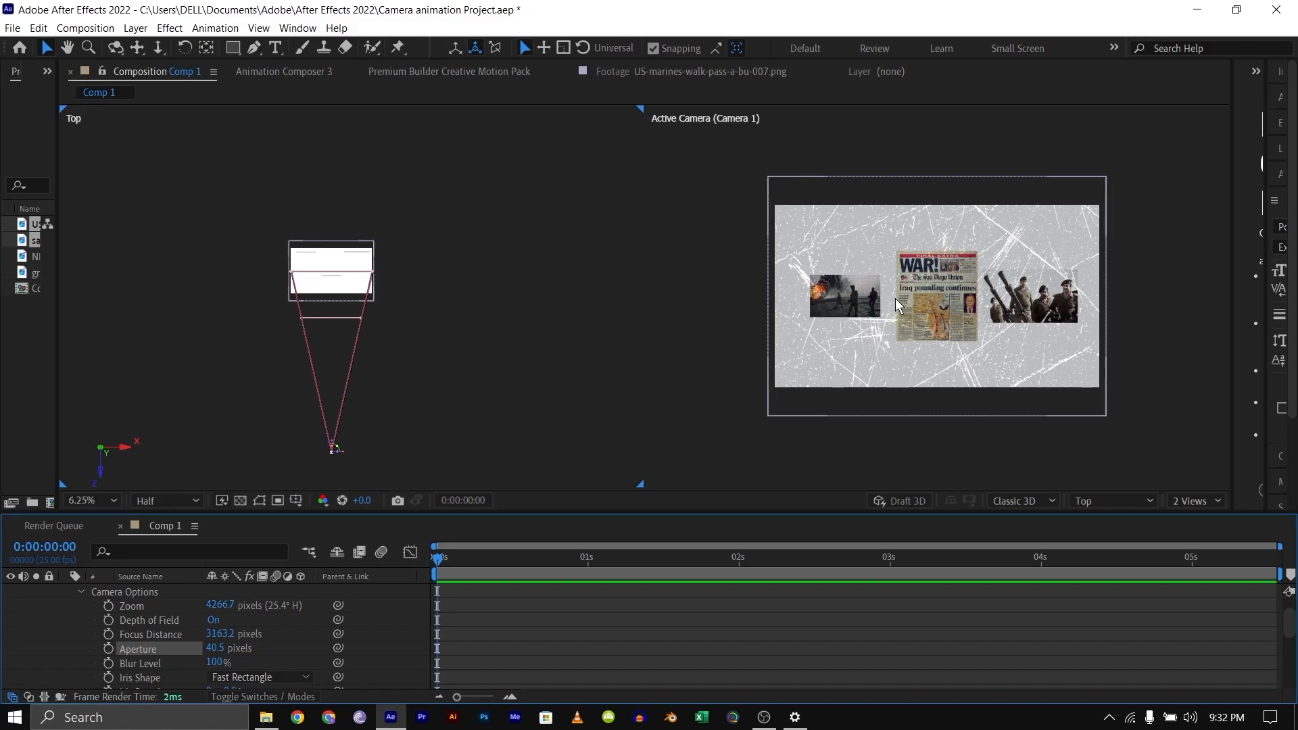
mouse_move(332, 325)
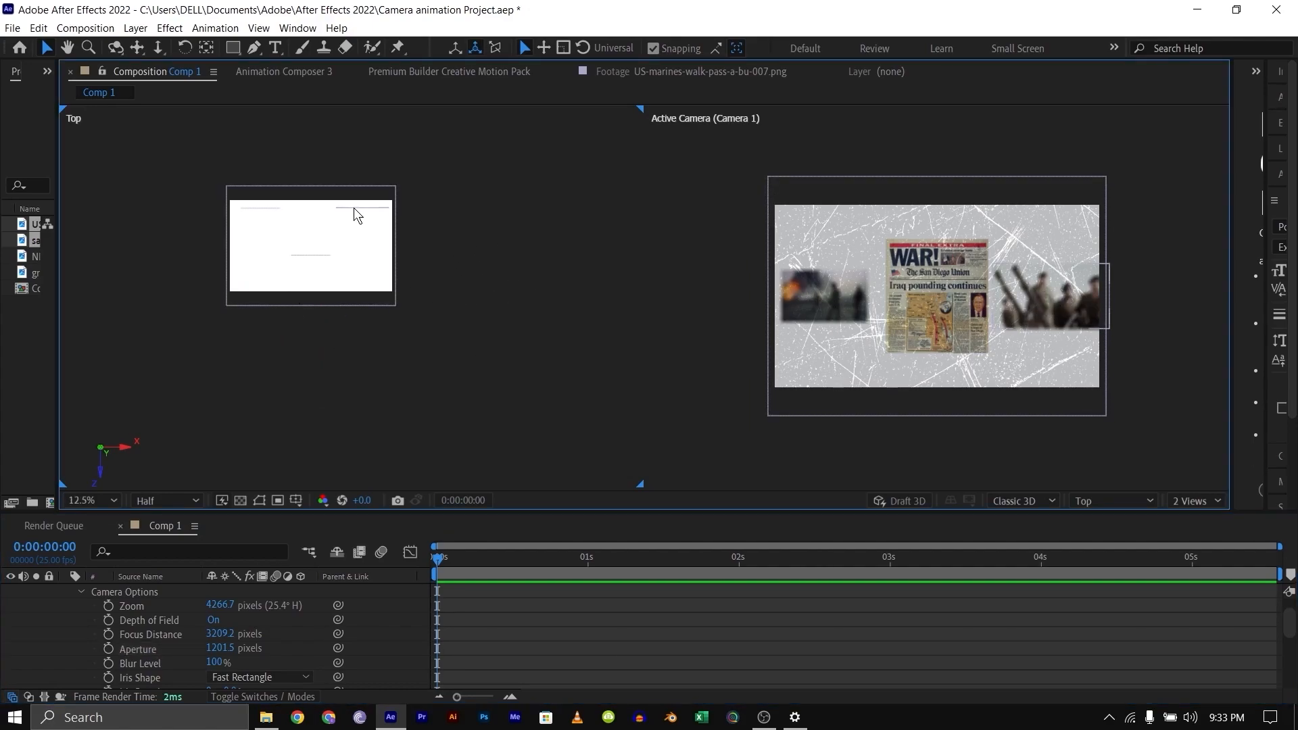
Check Focus Distance and scrub Camera 1's Aperture down to 1057.5 pixels
left_click(823, 296)
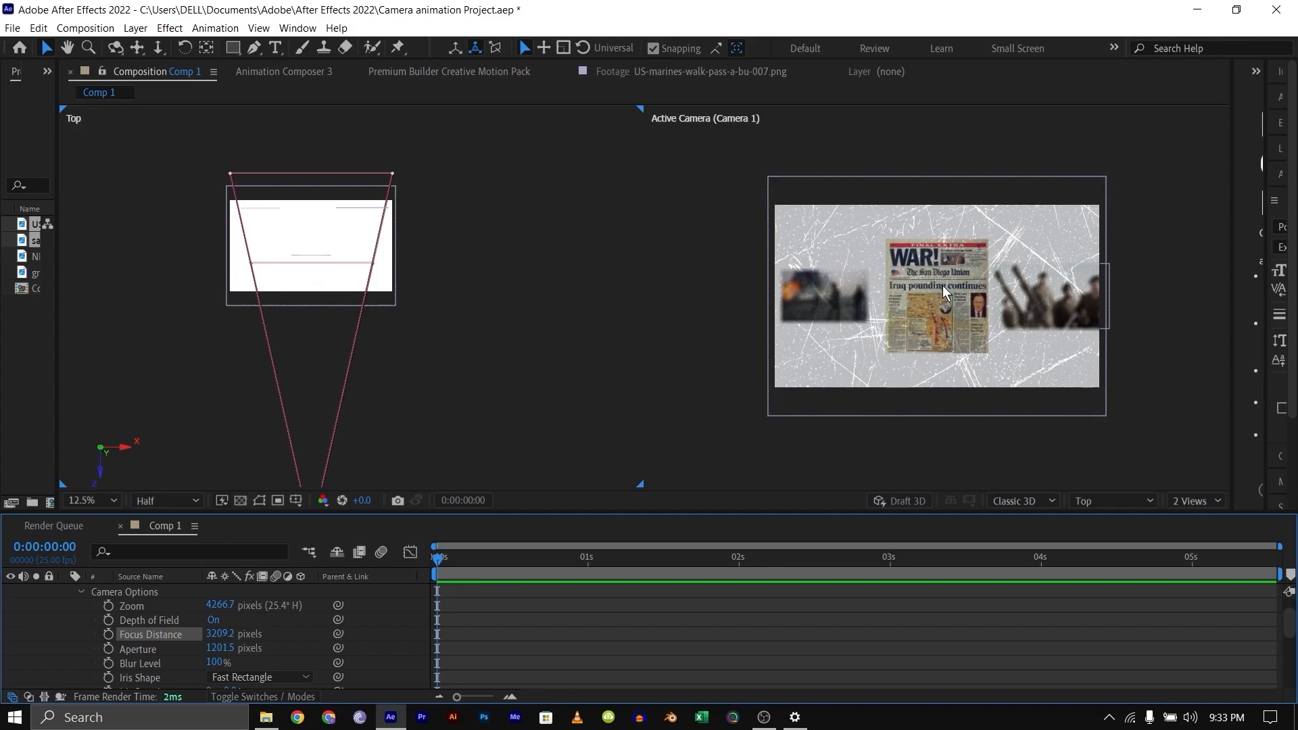
mouse_move(848, 209)
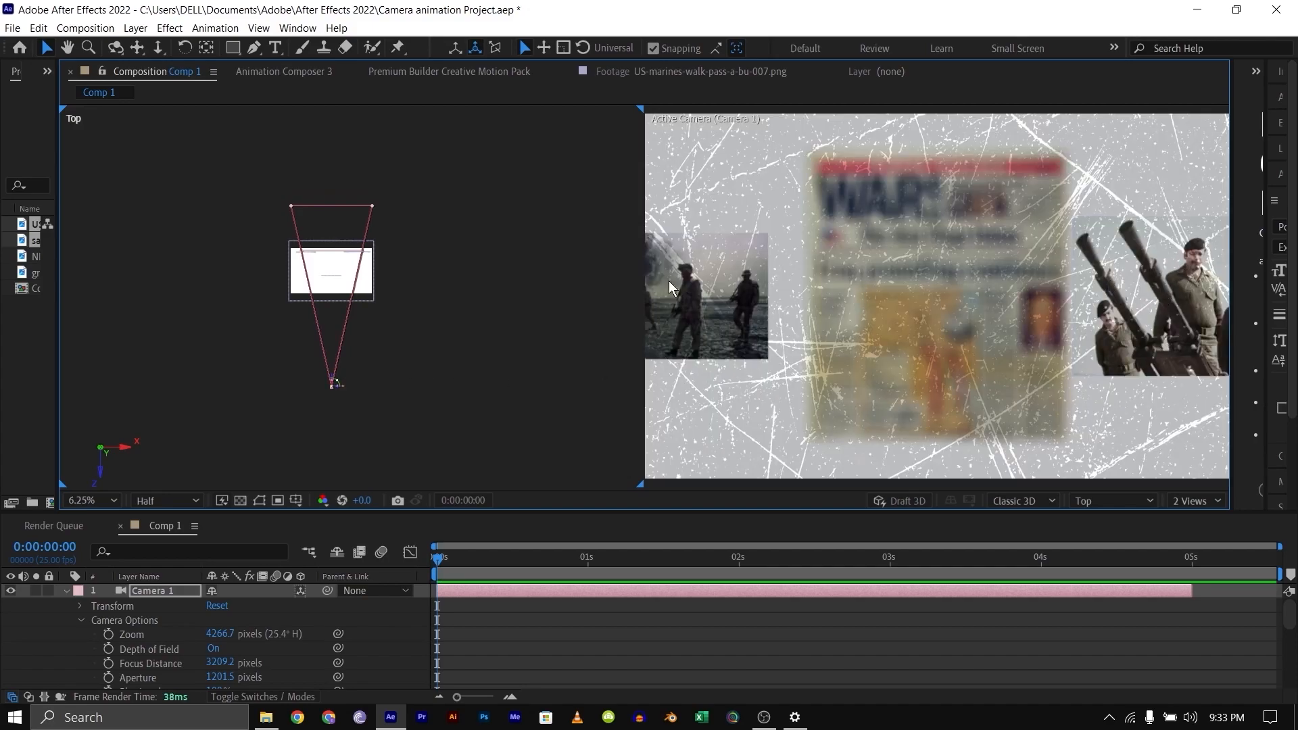
mouse_move(338, 261)
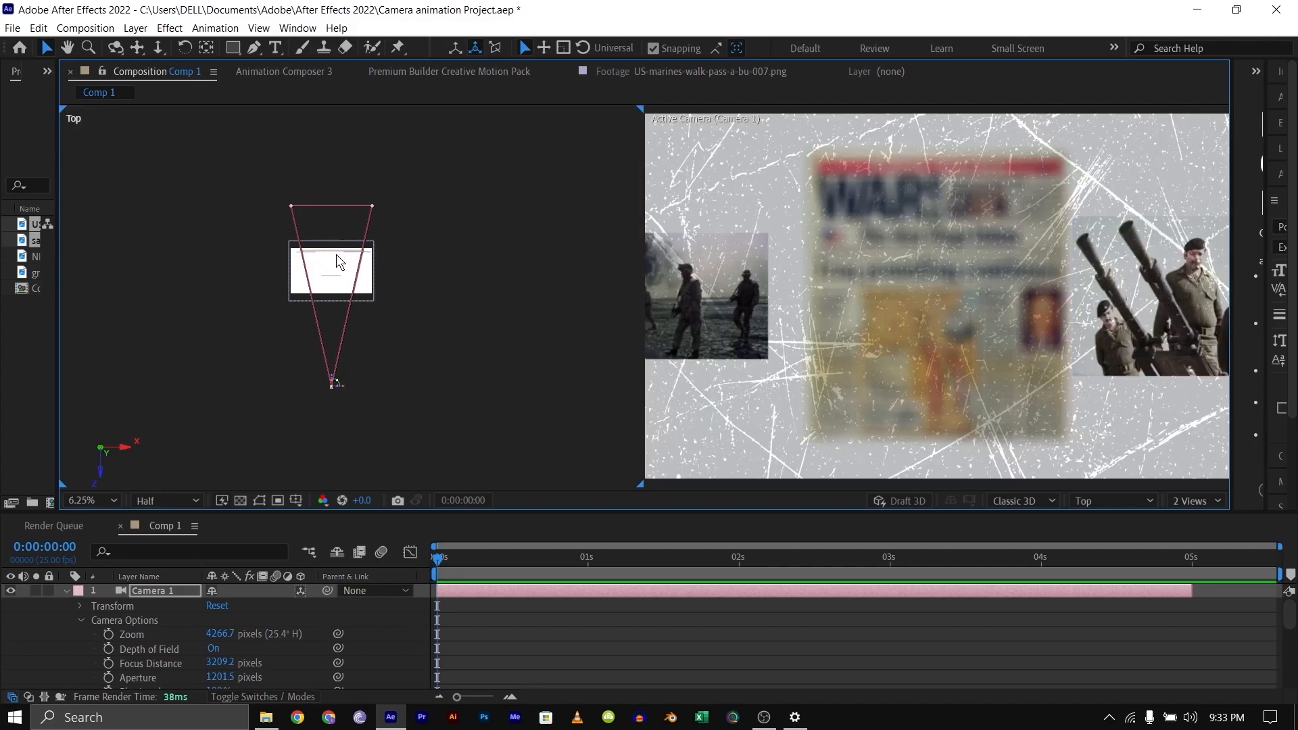
mouse_move(784, 305)
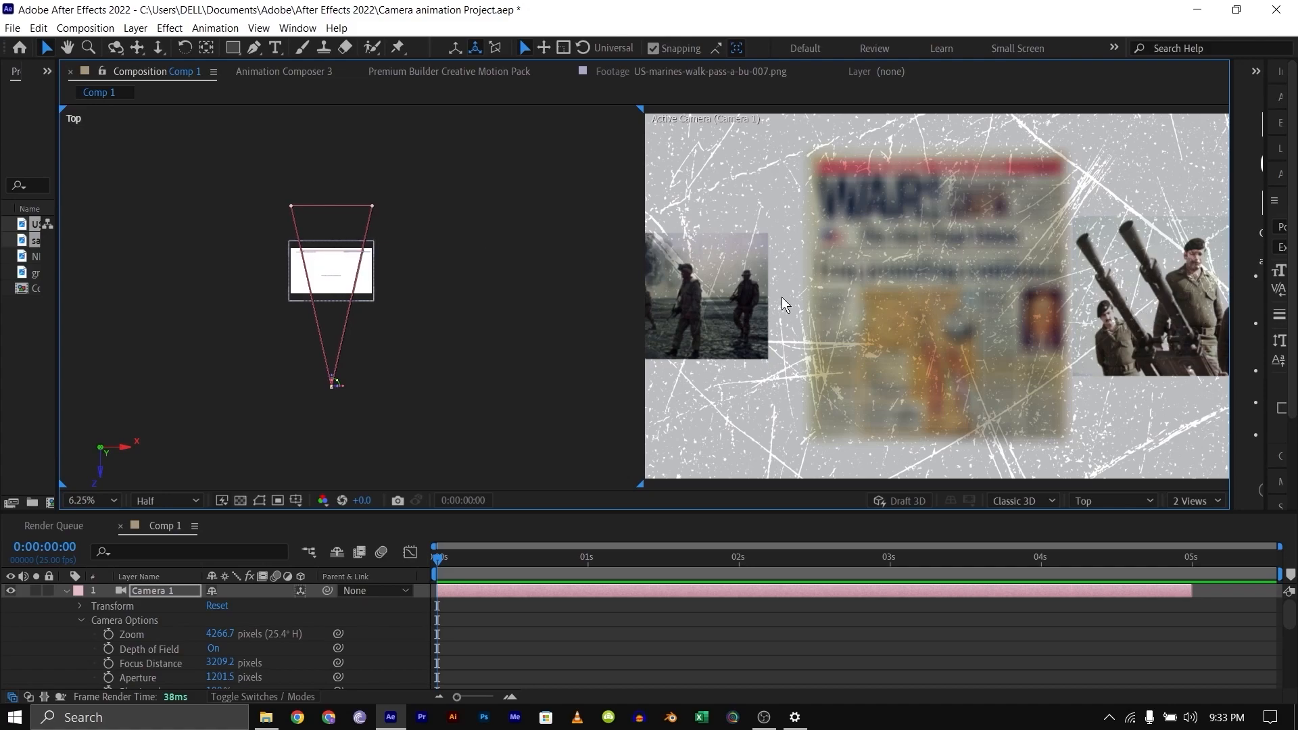
mouse_move(784, 322)
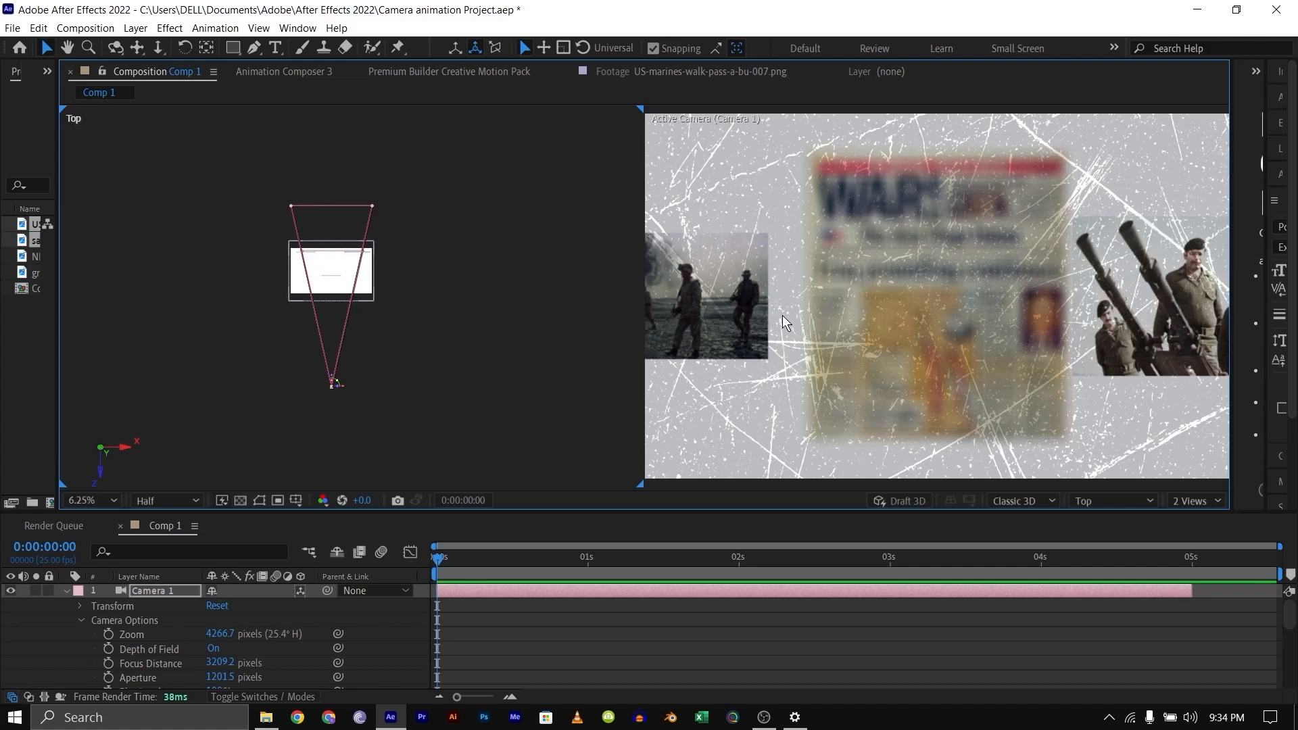
mouse_move(105, 656)
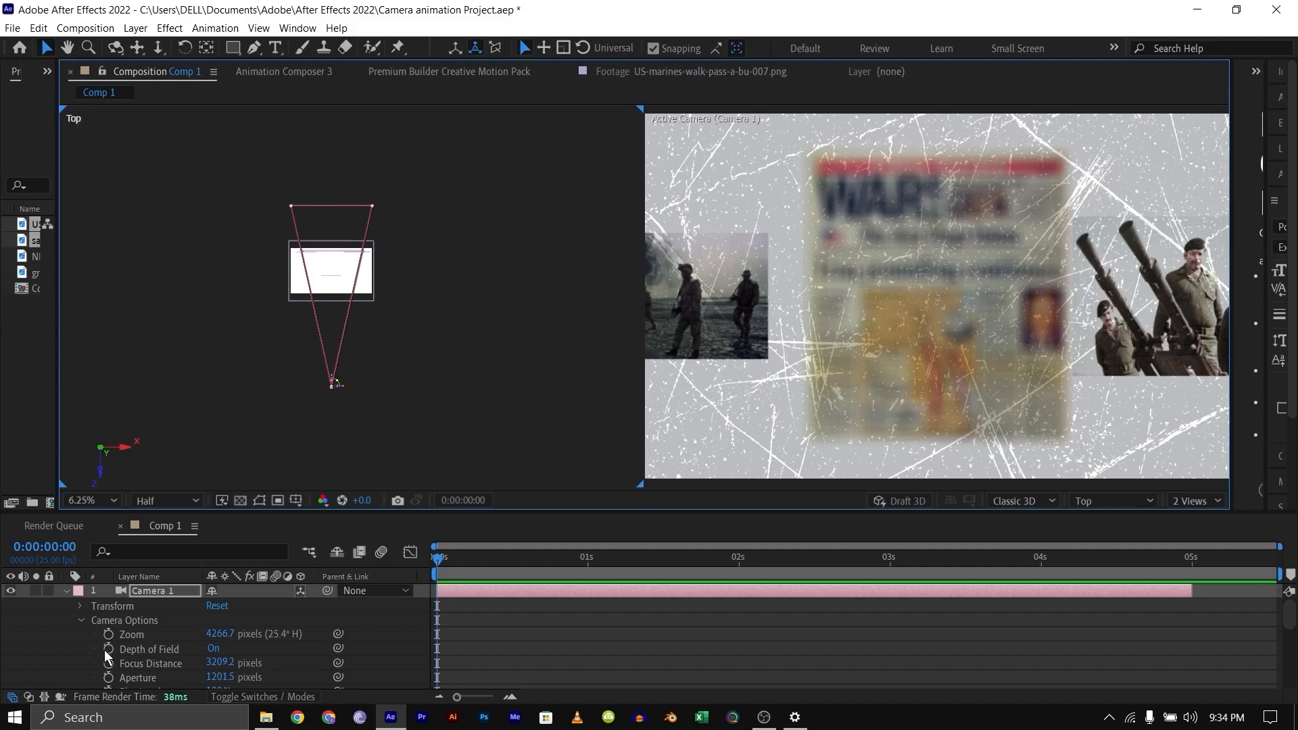
mouse_move(107, 649)
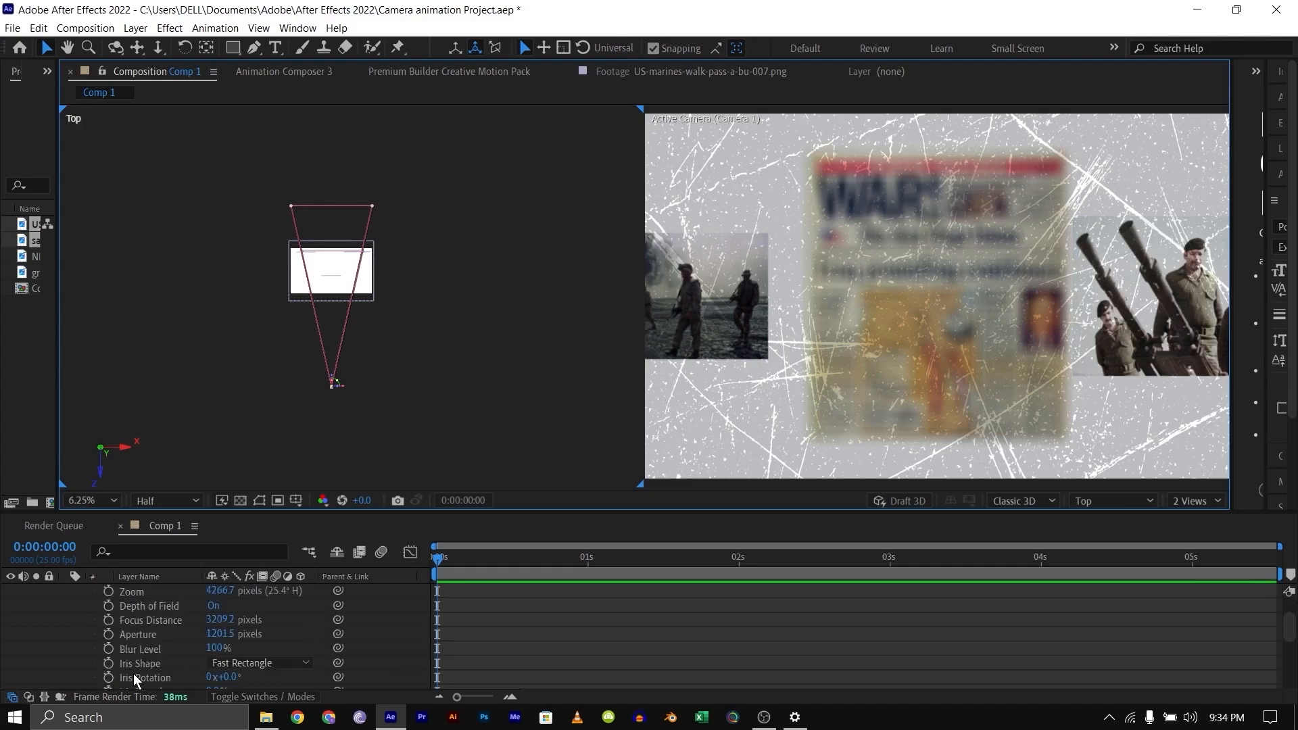
mouse_move(180, 654)
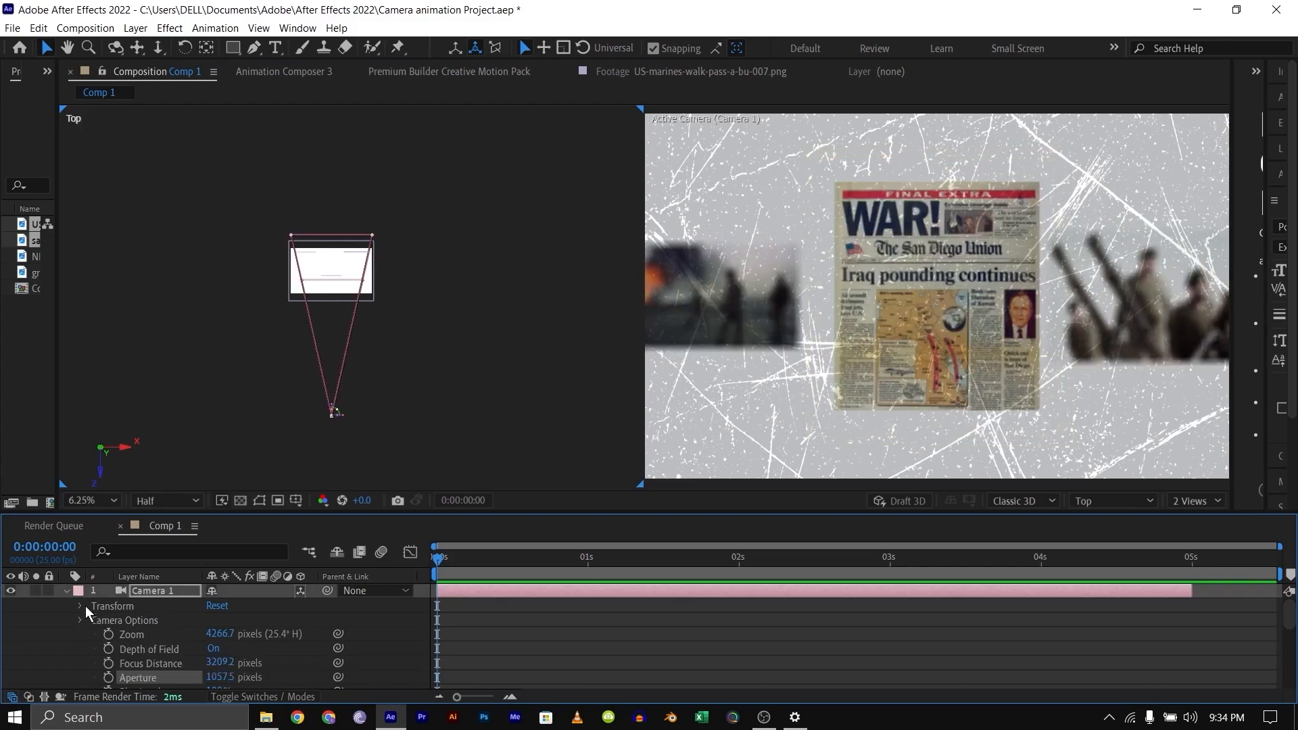
Collapse Camera Options to expose Camera 1's Position property
left_click(62, 590)
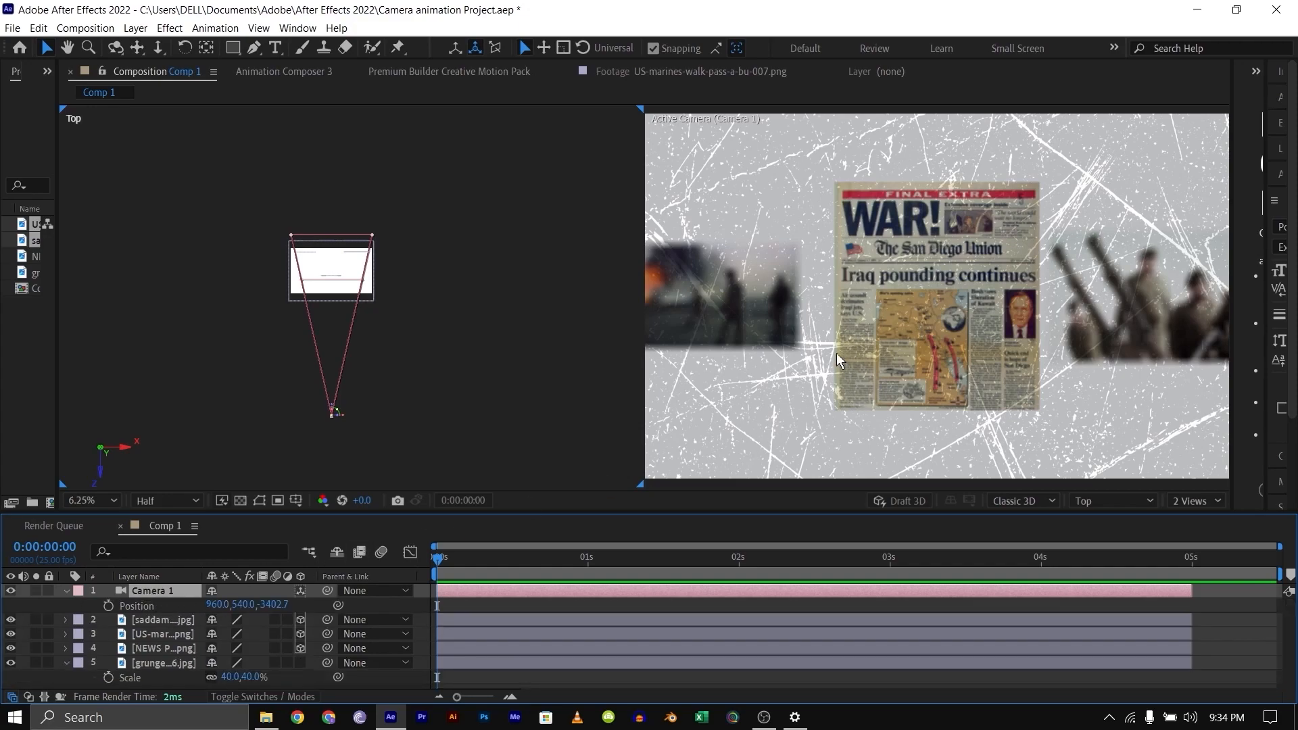
mouse_move(766, 406)
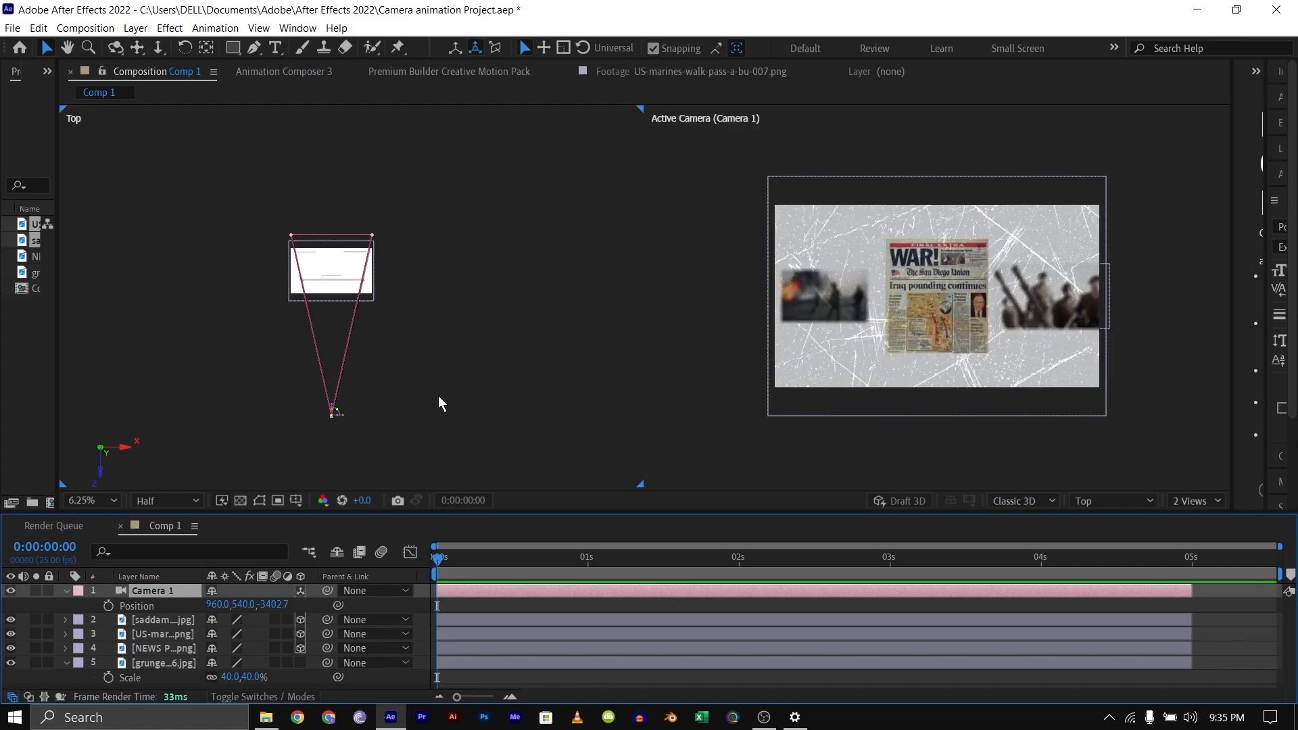
mouse_move(114, 617)
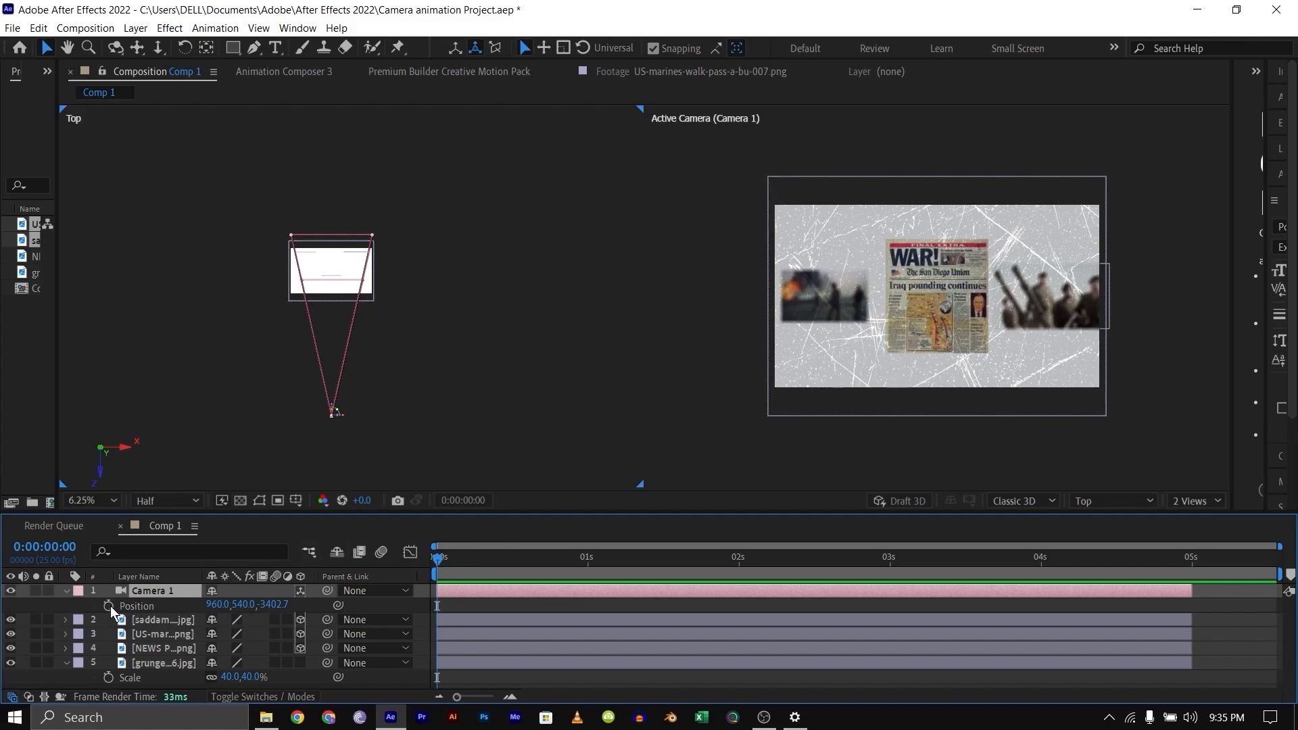
Keyframe Camera 1's Z position at 0:00, 2:17, 2:18 and 4:12, then return to start
left_click(108, 605)
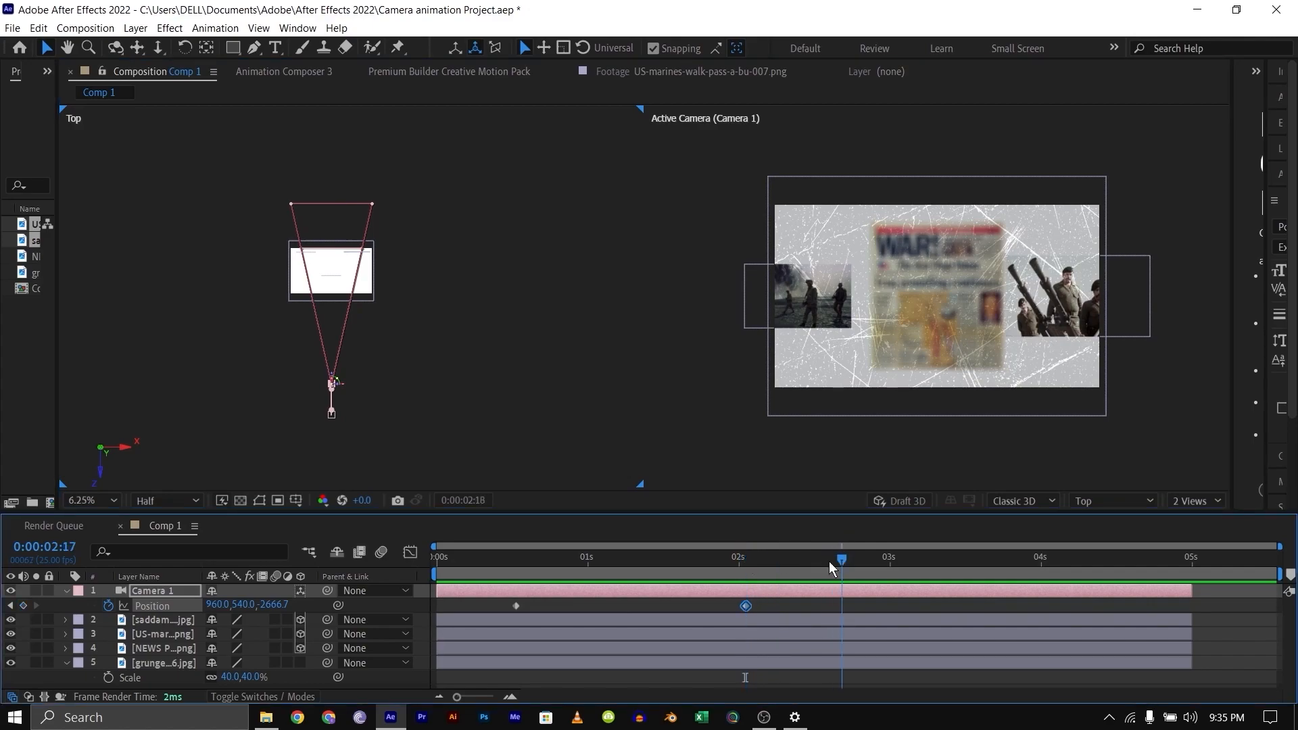
left_click(847, 557)
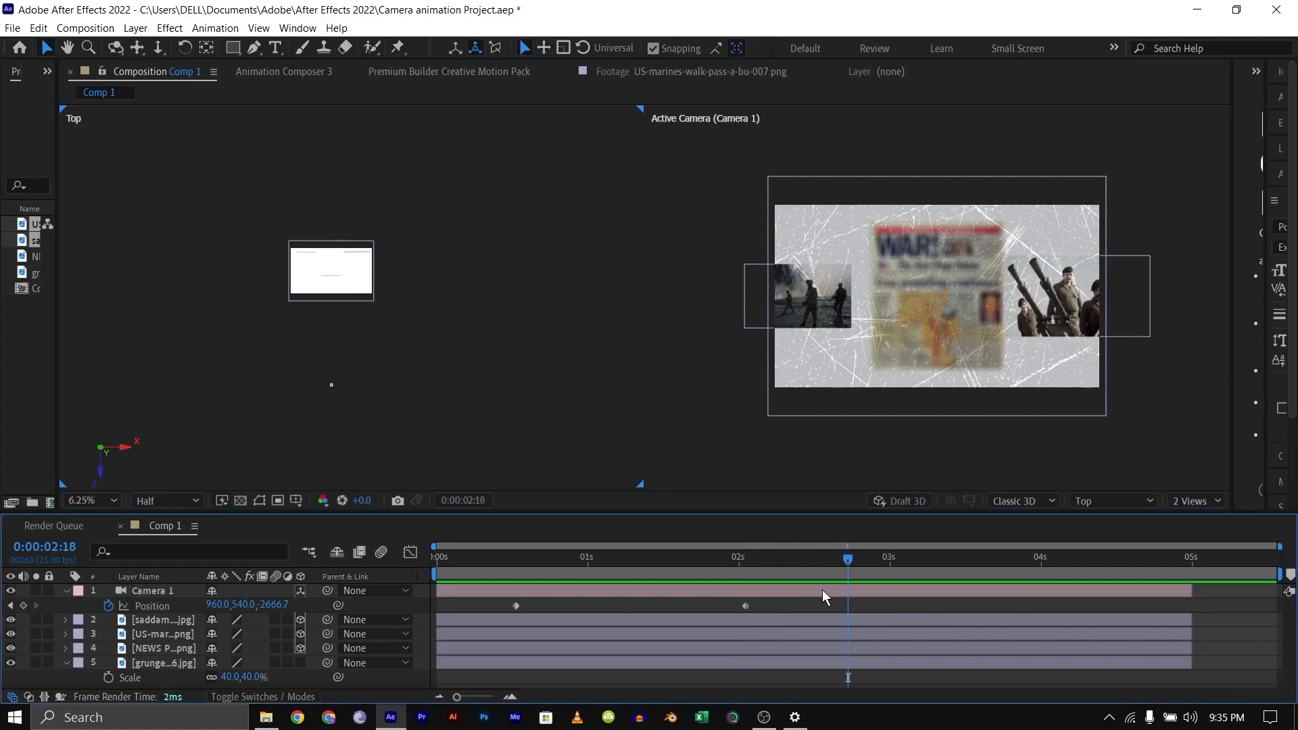
mouse_move(852, 613)
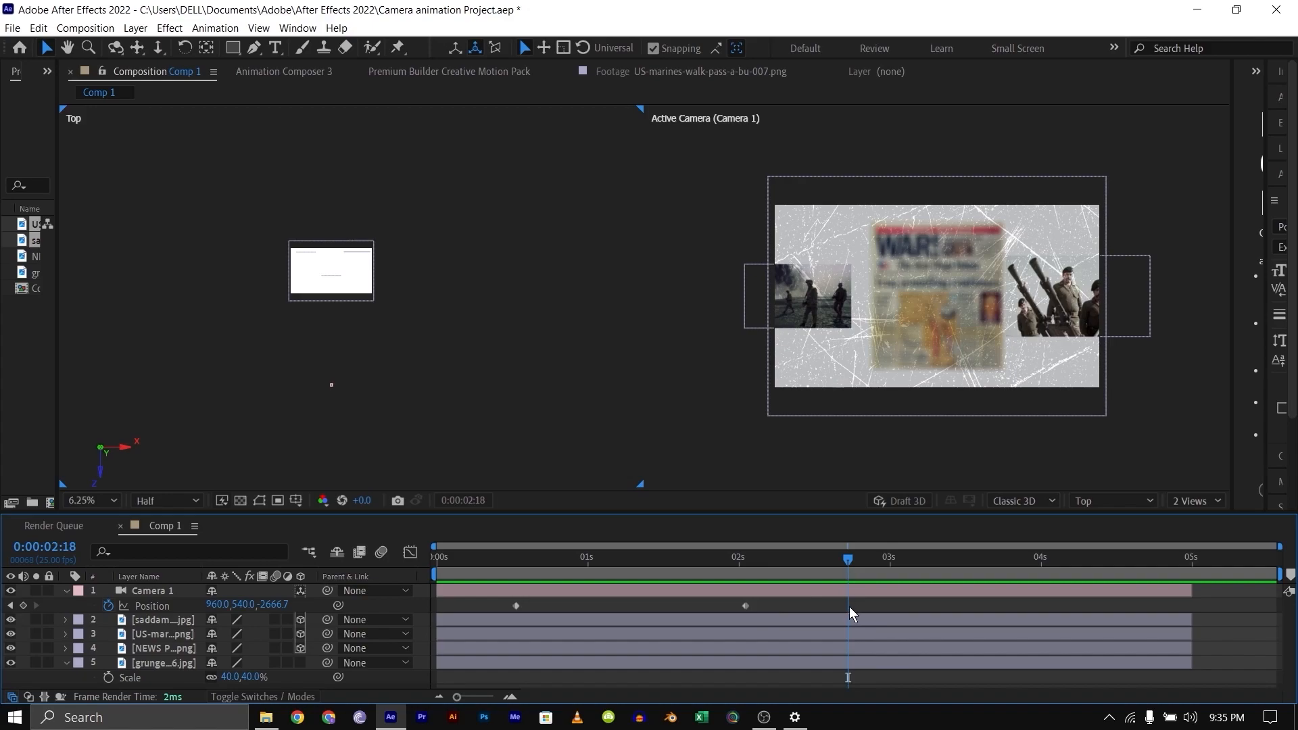
left_click(745, 606)
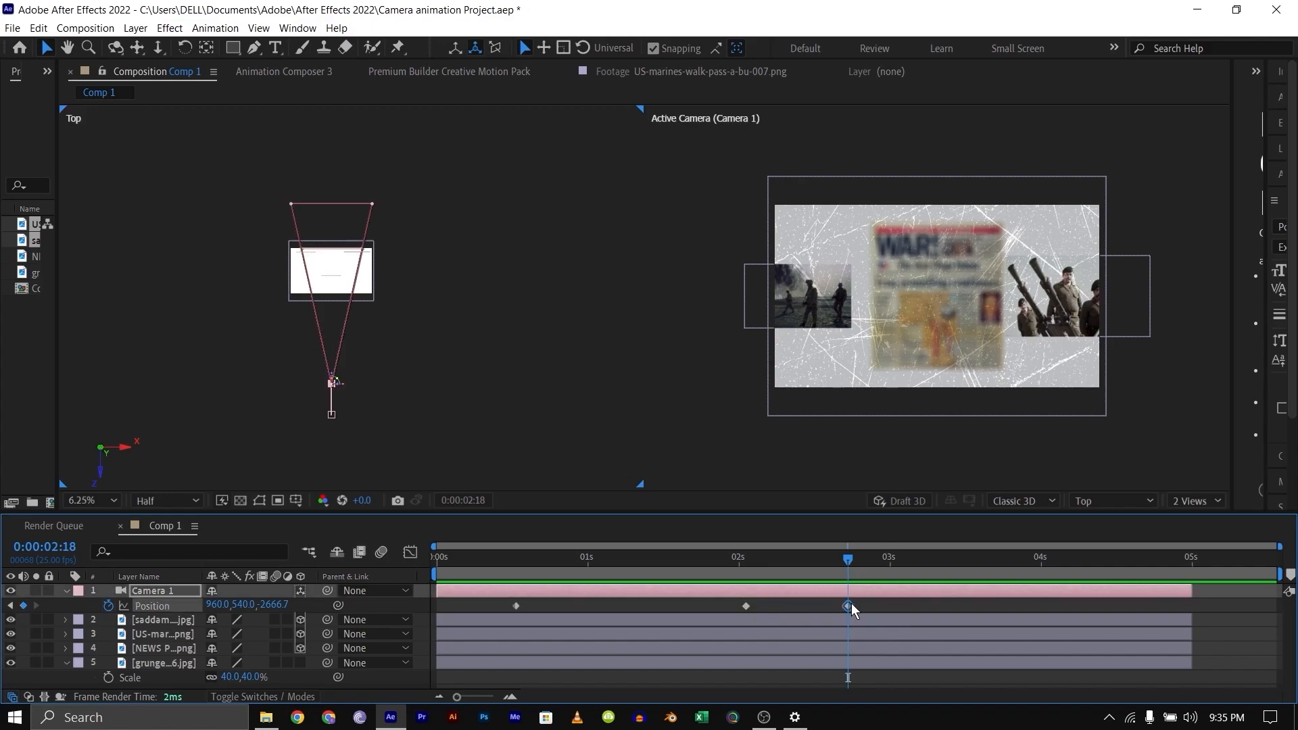
left_click(1084, 556)
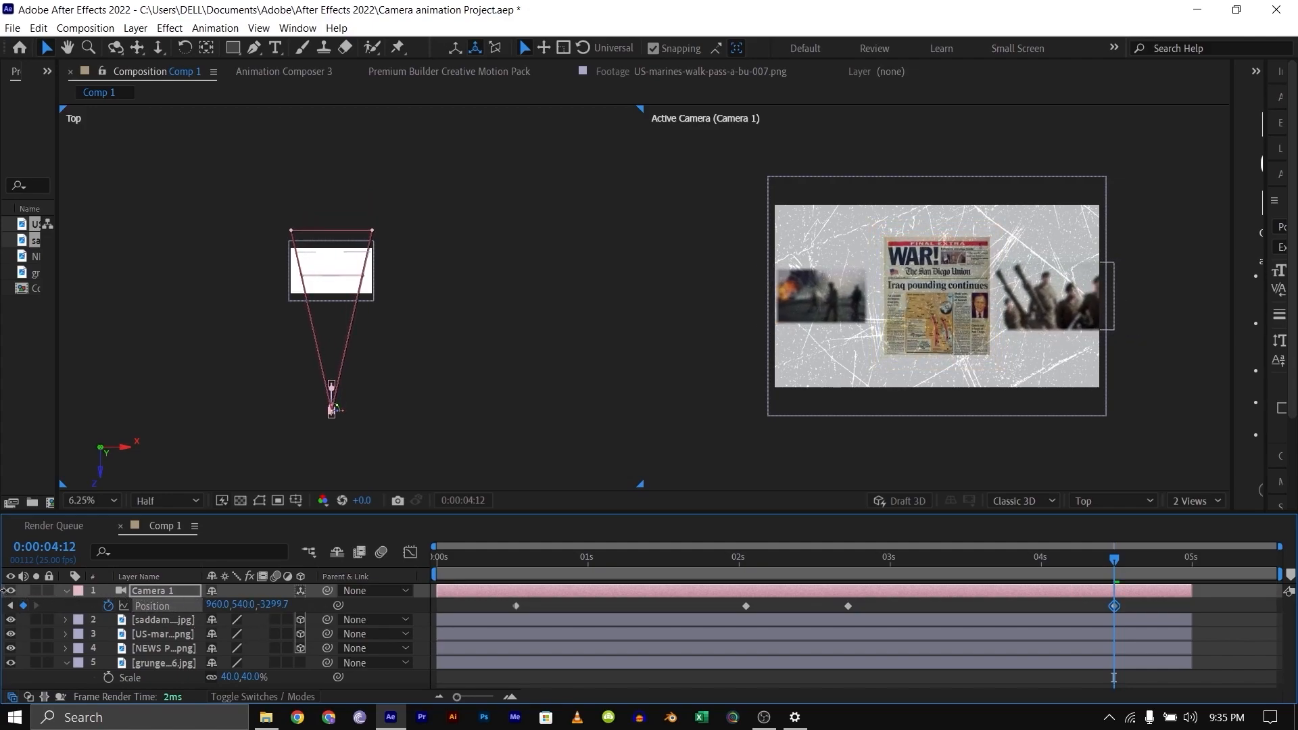
key("Home")
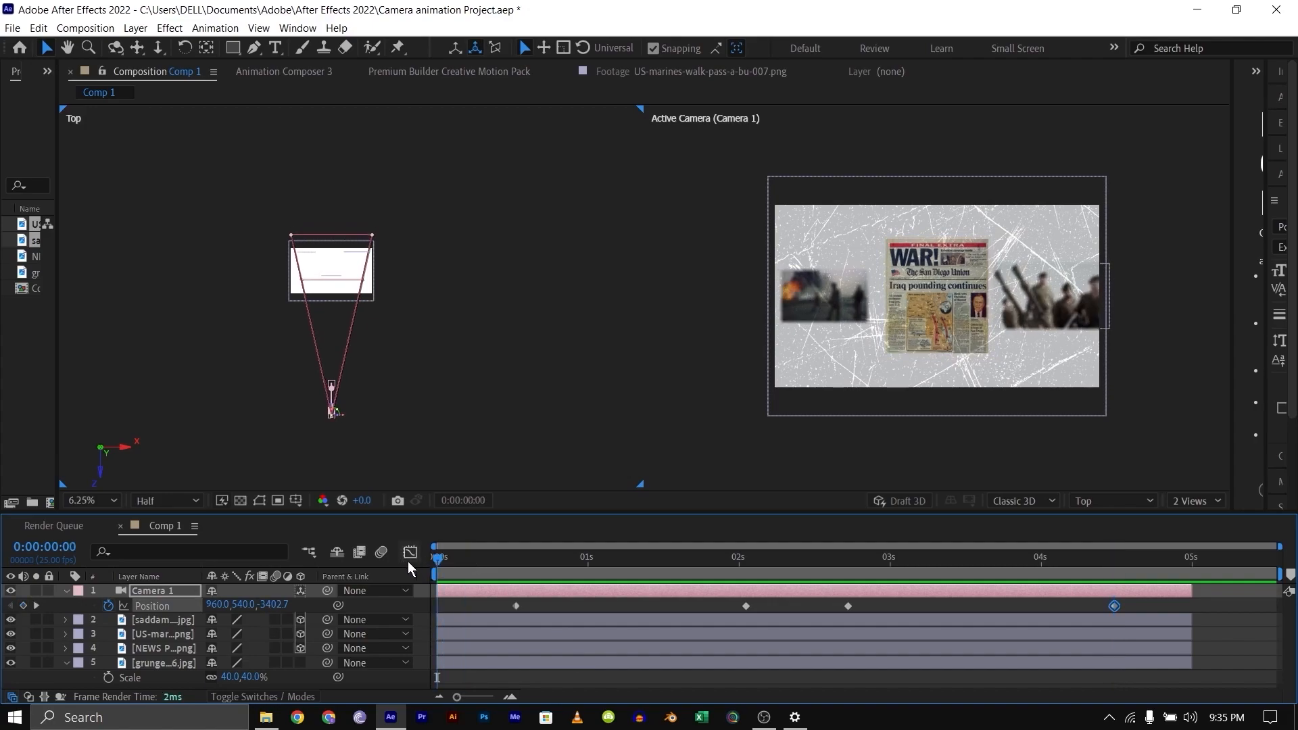
left_click(745, 575)
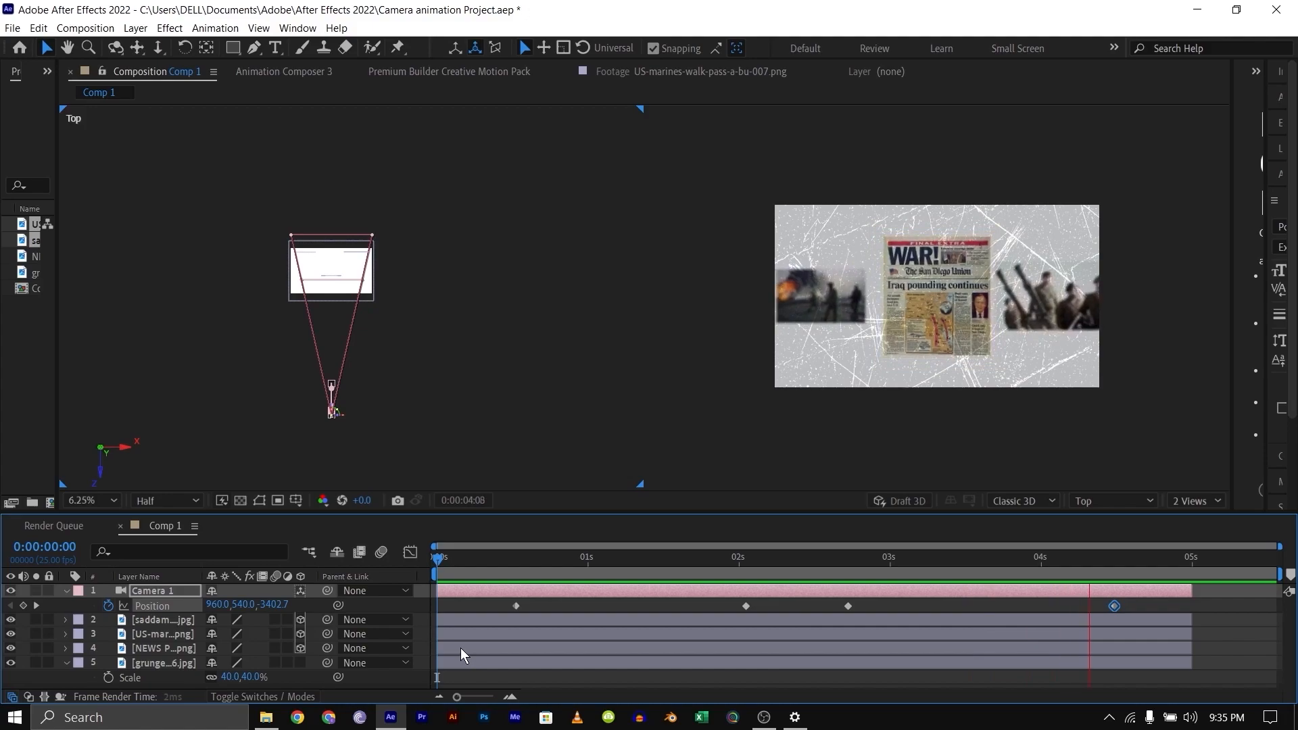
left_click(436, 575)
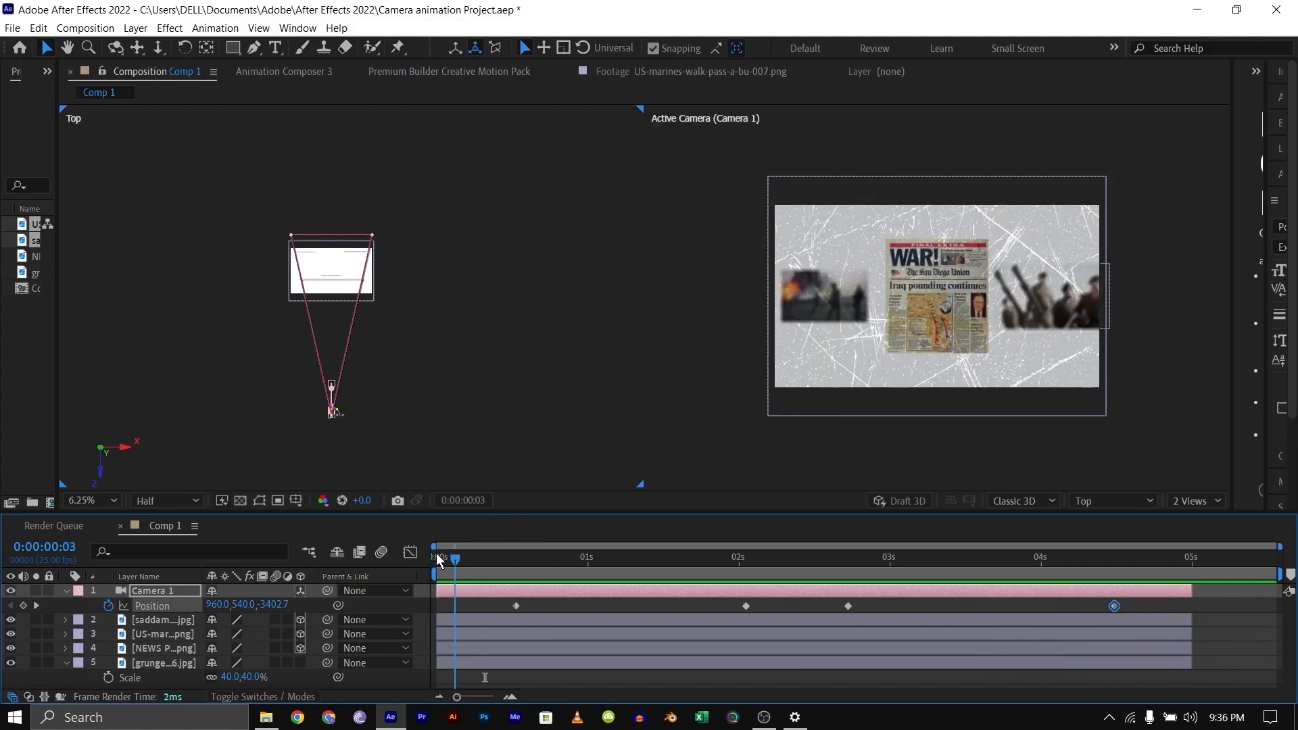
left_click(438, 557)
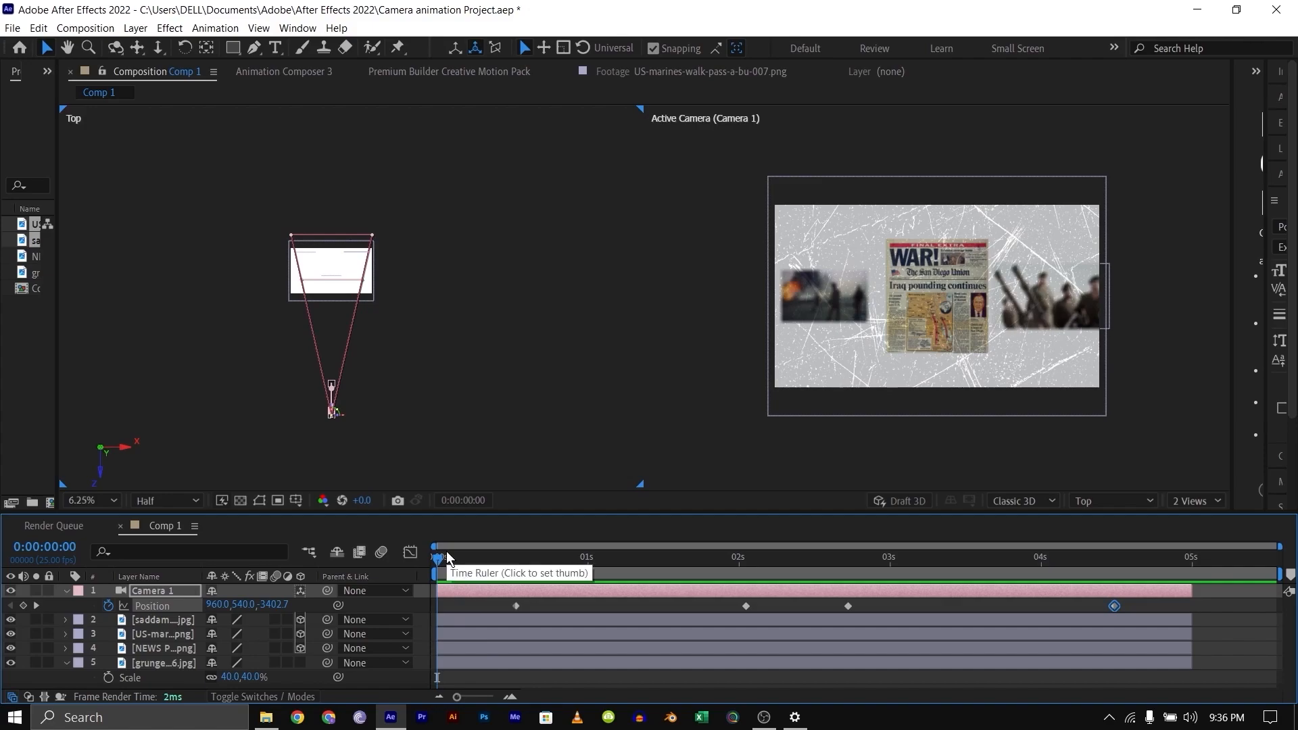